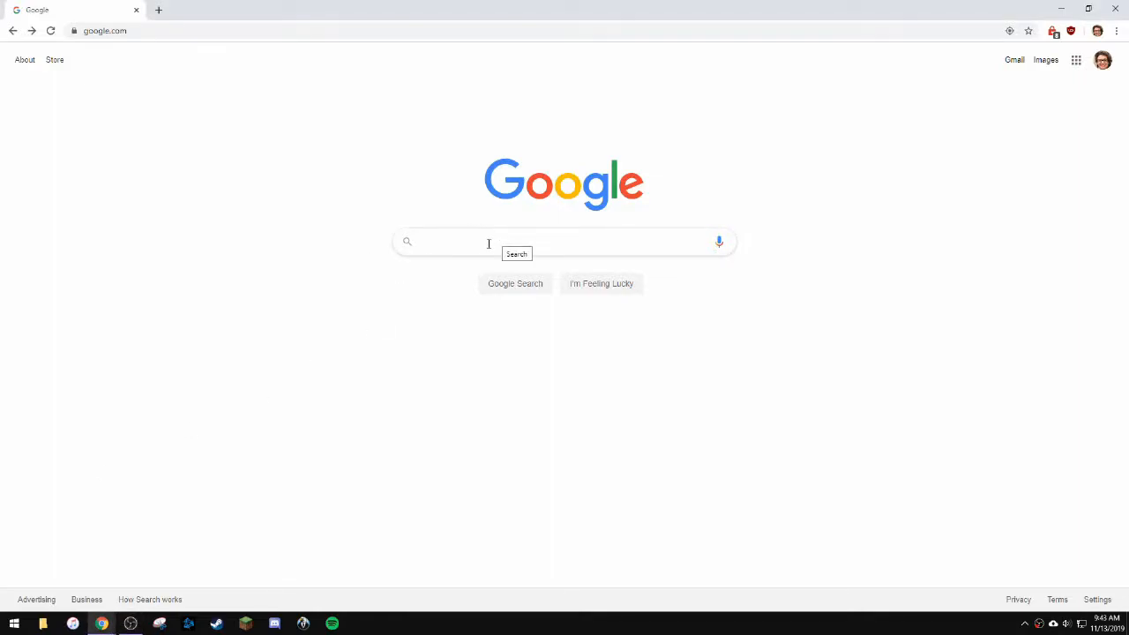
Search 'bizhawk', reach GitHub releases via TASVideos, and download BizHawk-2.3.2.zip.
click(485, 241)
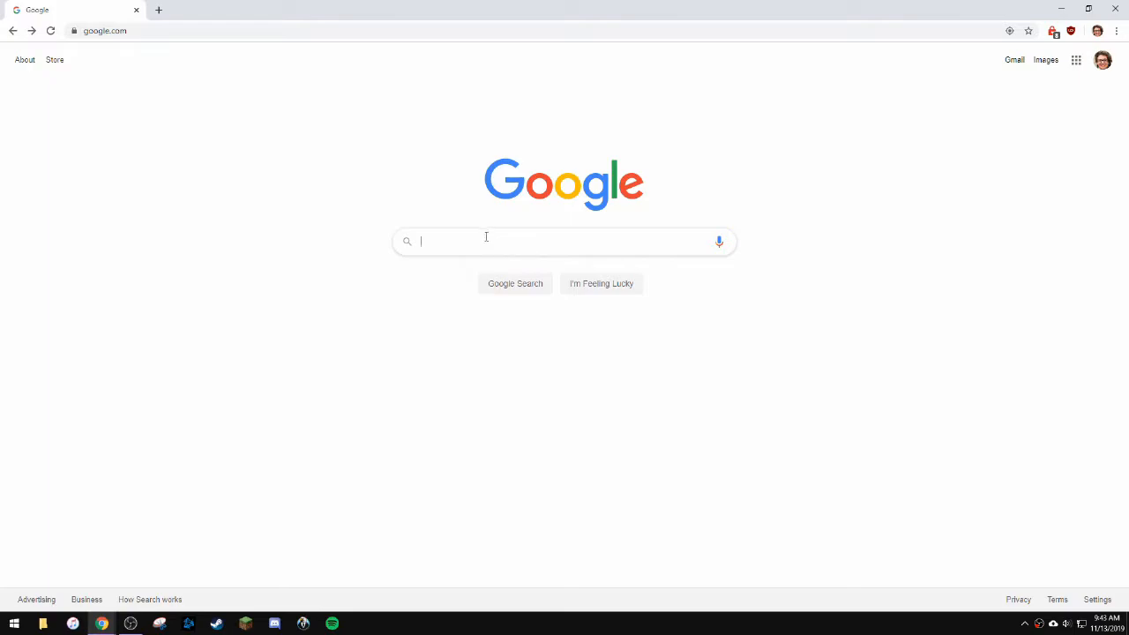
mouse_move(890, 306)
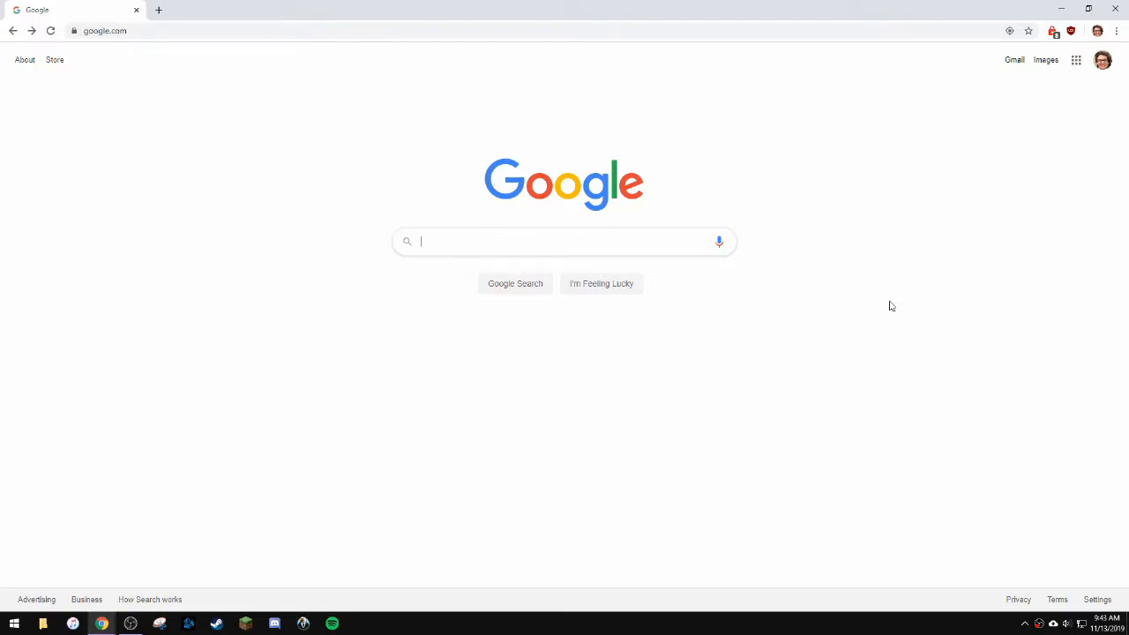
text(bizhawk)
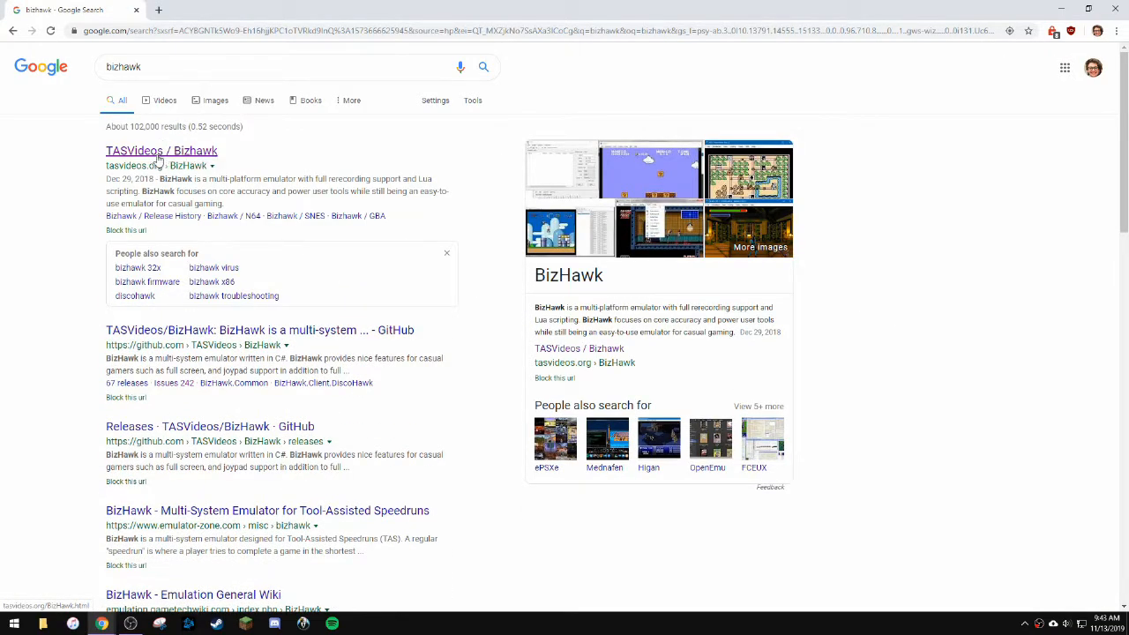
click(160, 150)
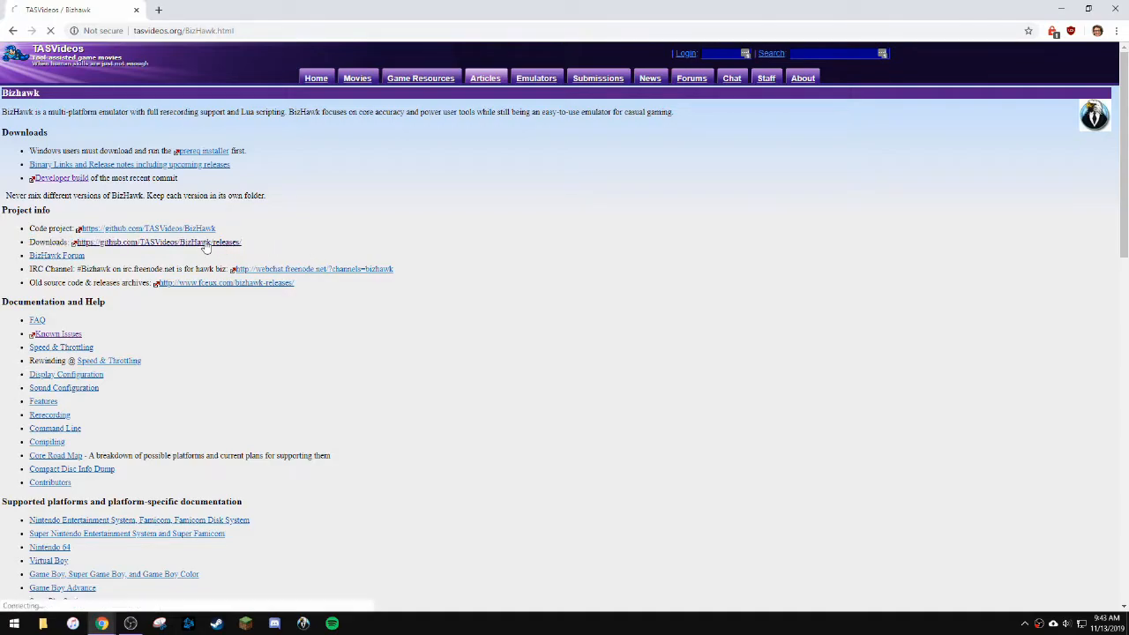
click(159, 241)
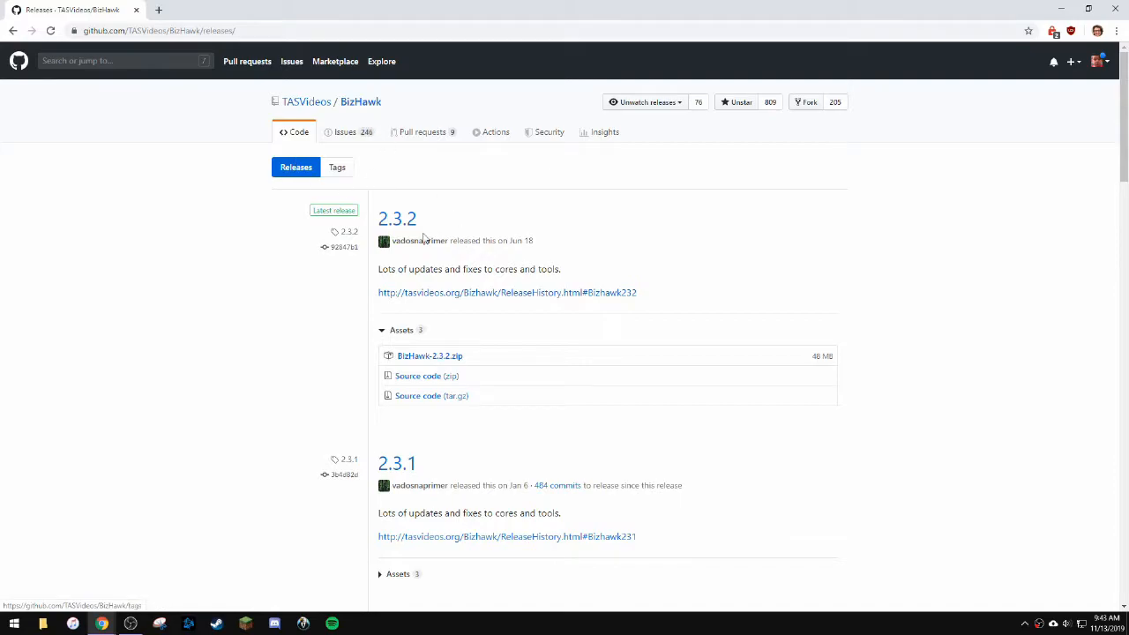
click(429, 355)
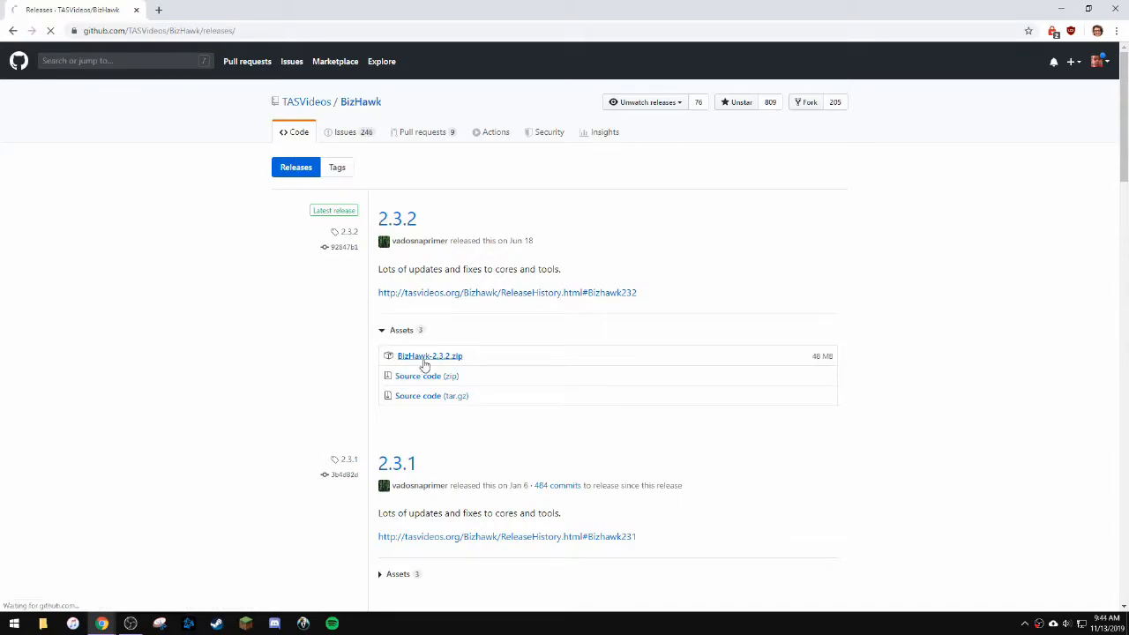
click(430, 355)
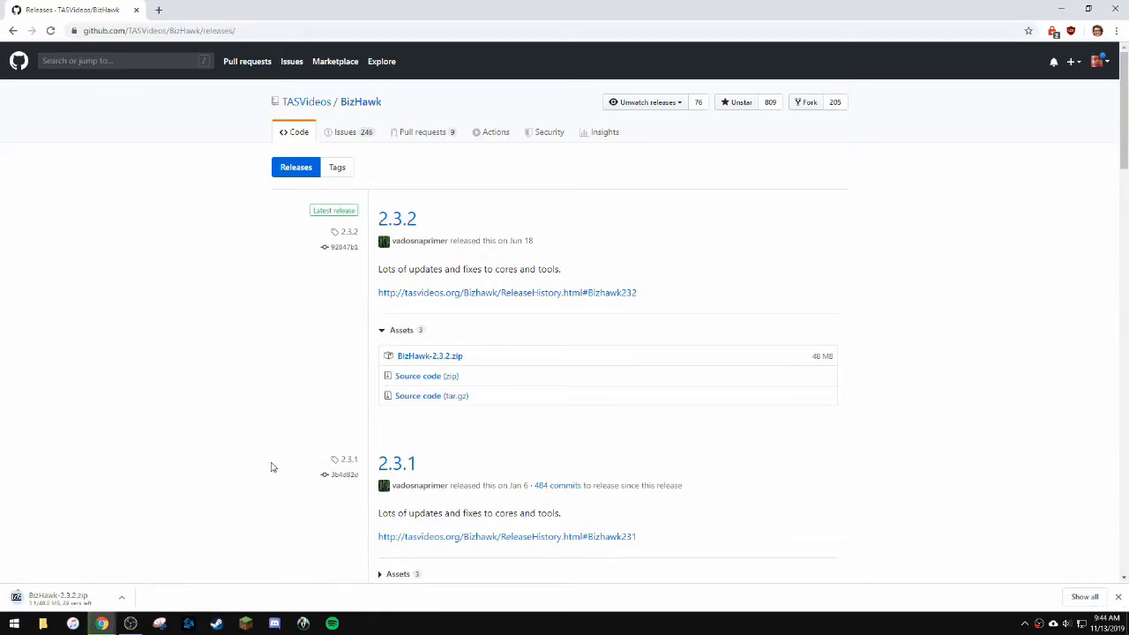
mouse_move(163, 534)
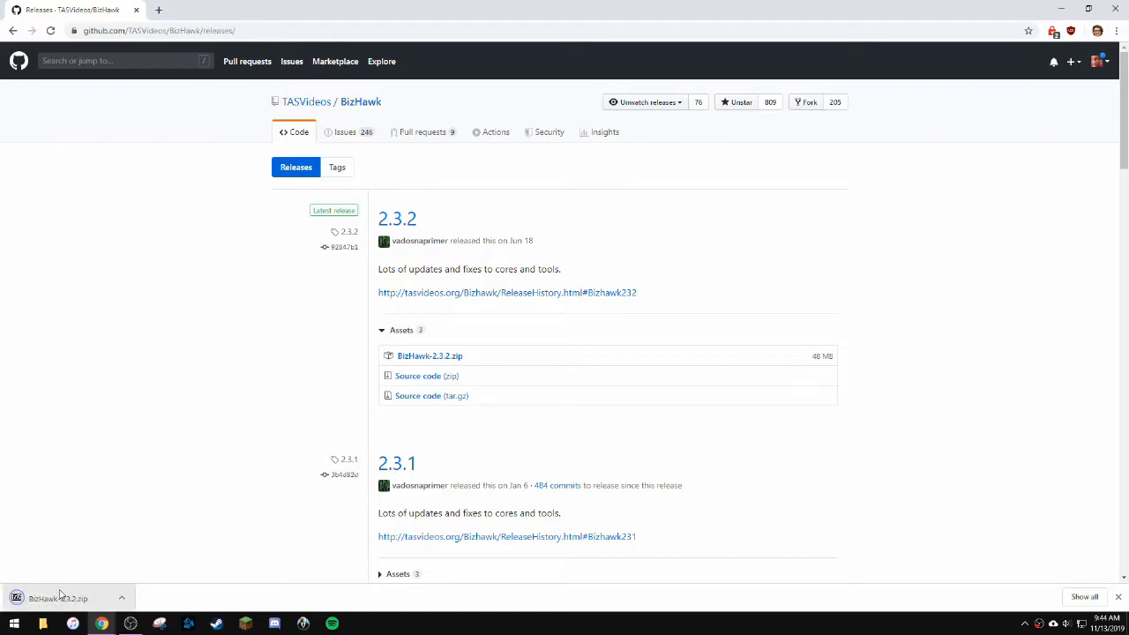
Open BizHawk-2.3.2.zip in 7-Zip, extract it to Desktop\Bizhawk, then close 7-Zip.
click(58, 598)
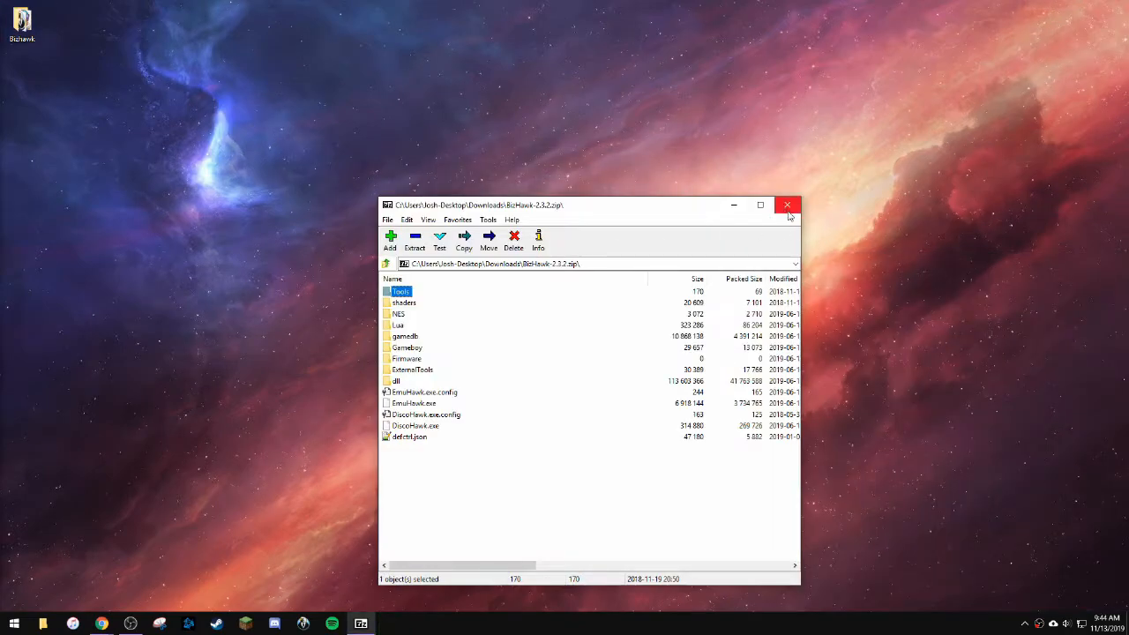
click(786, 205)
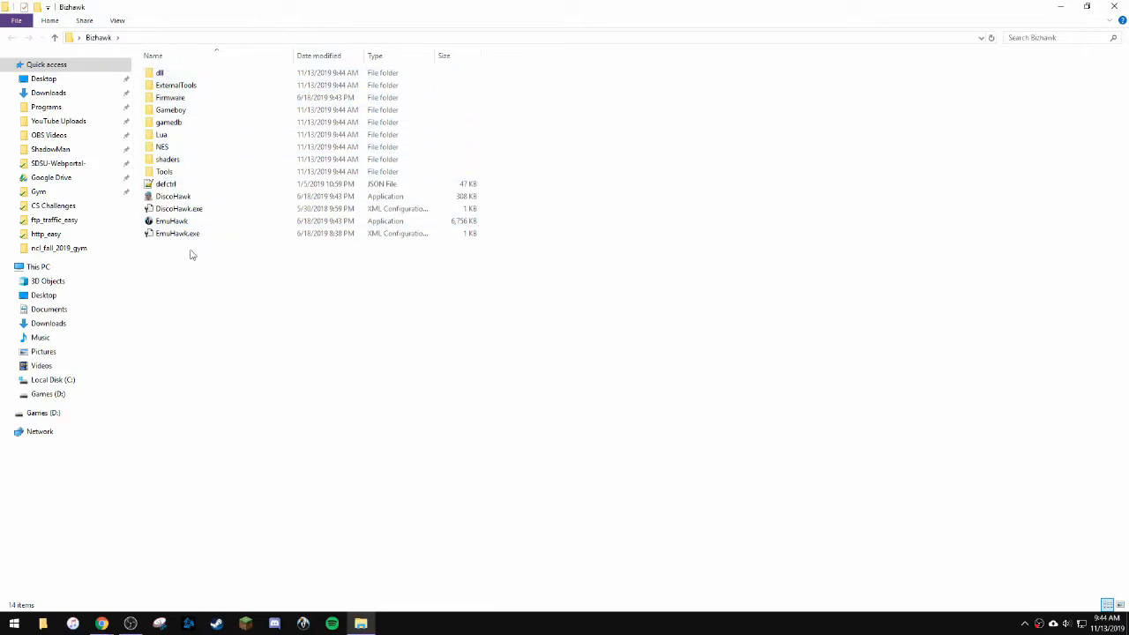
mouse_move(173, 583)
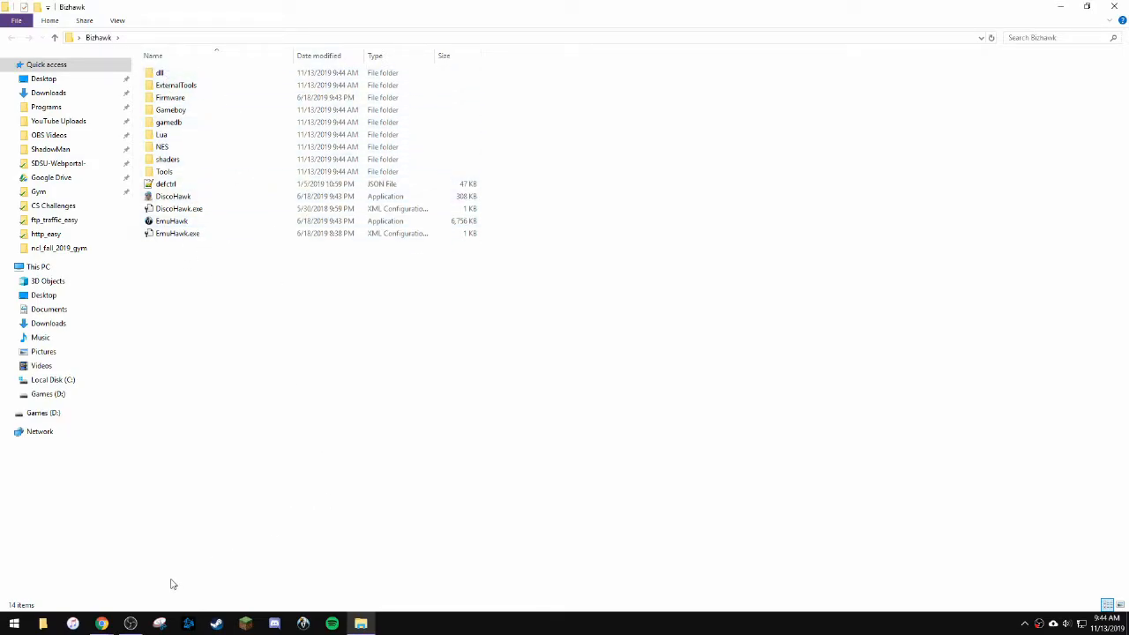
Search downloadroms.io for 'super m' and download the Super Mario Advance 2 ROM.
click(101, 624)
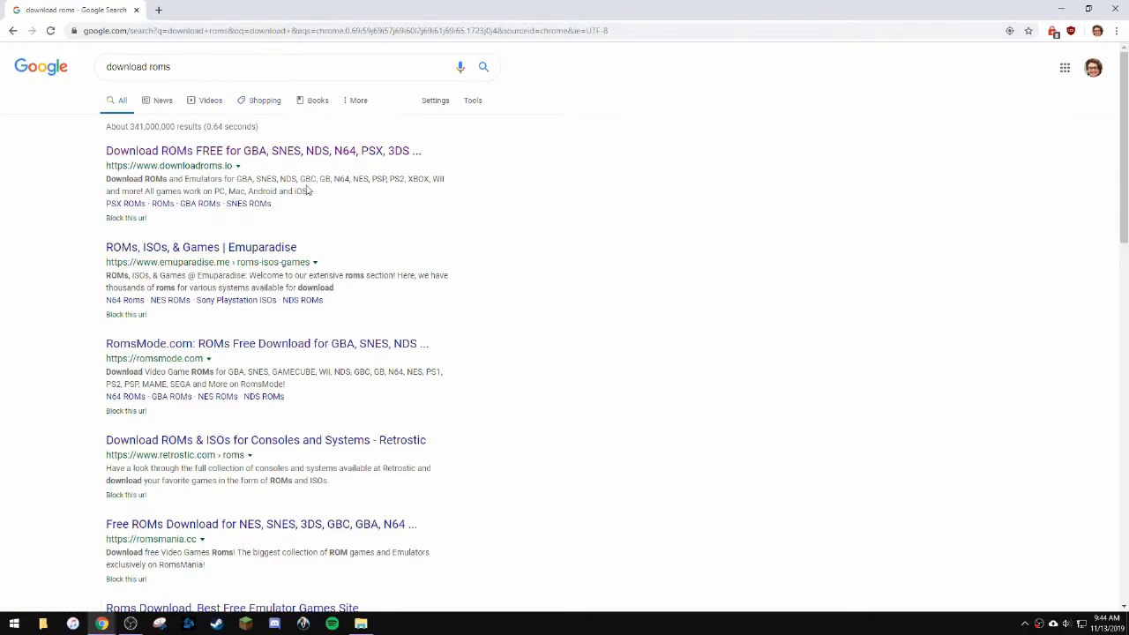
click(263, 150)
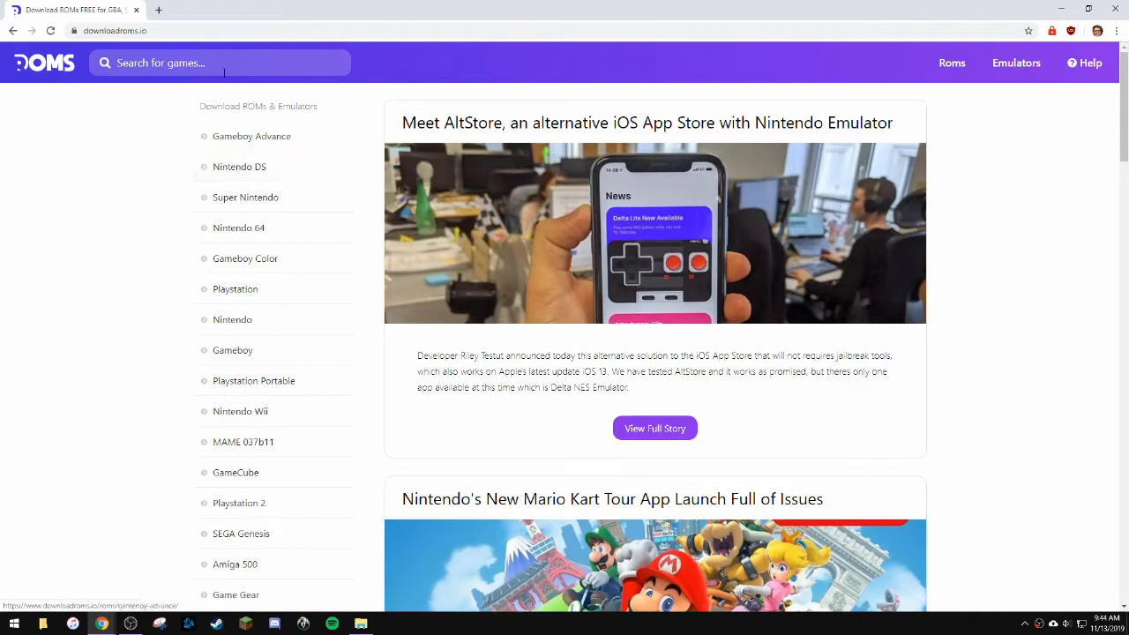
text(super m)
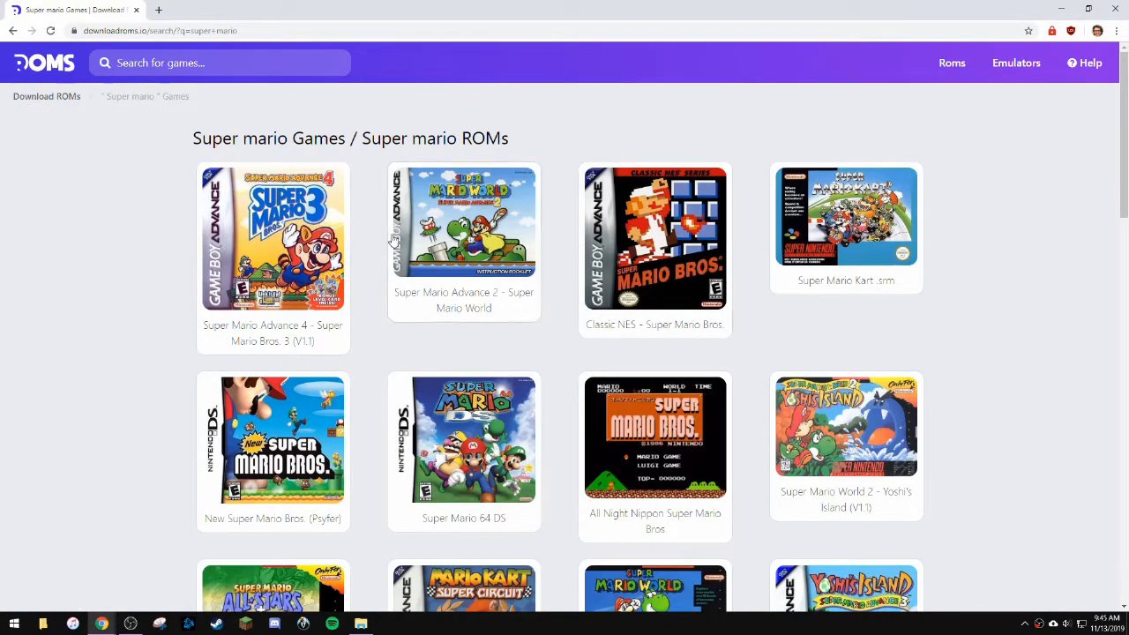
click(464, 221)
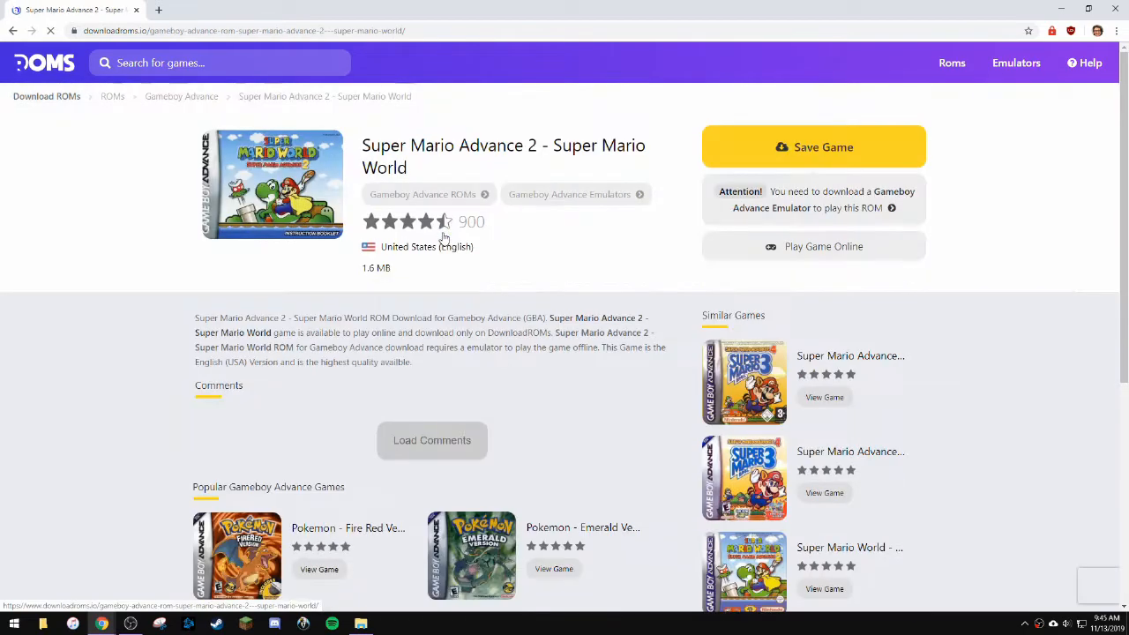
click(812, 147)
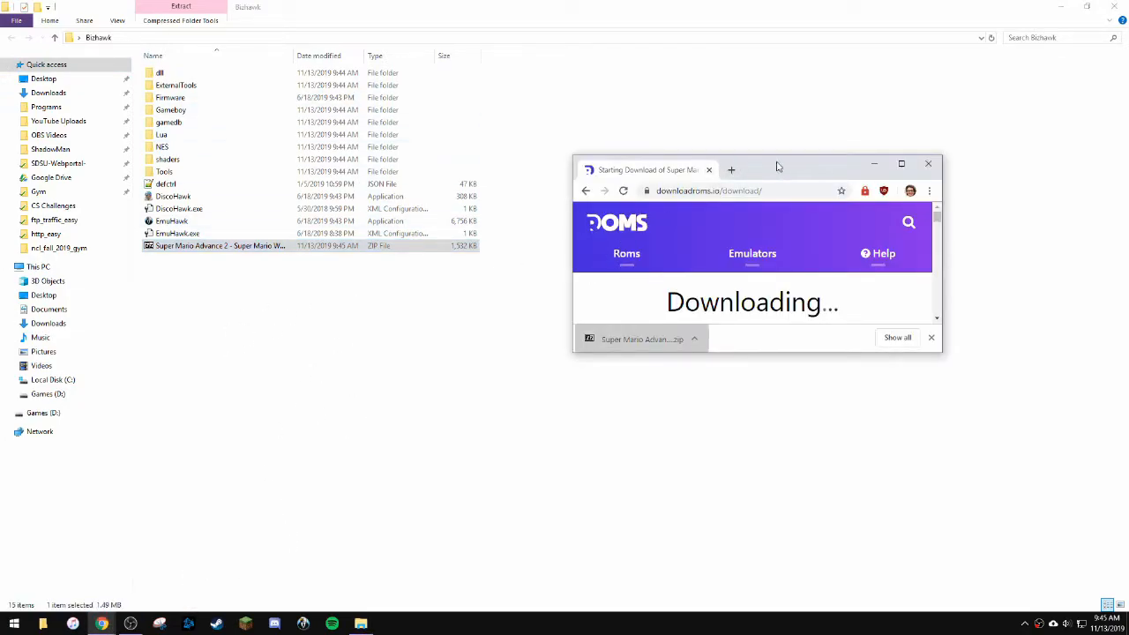
Search 'gba bios' and extract GBA.BIOS from its zip into Bizhawk's Firmware folder.
click(901, 163)
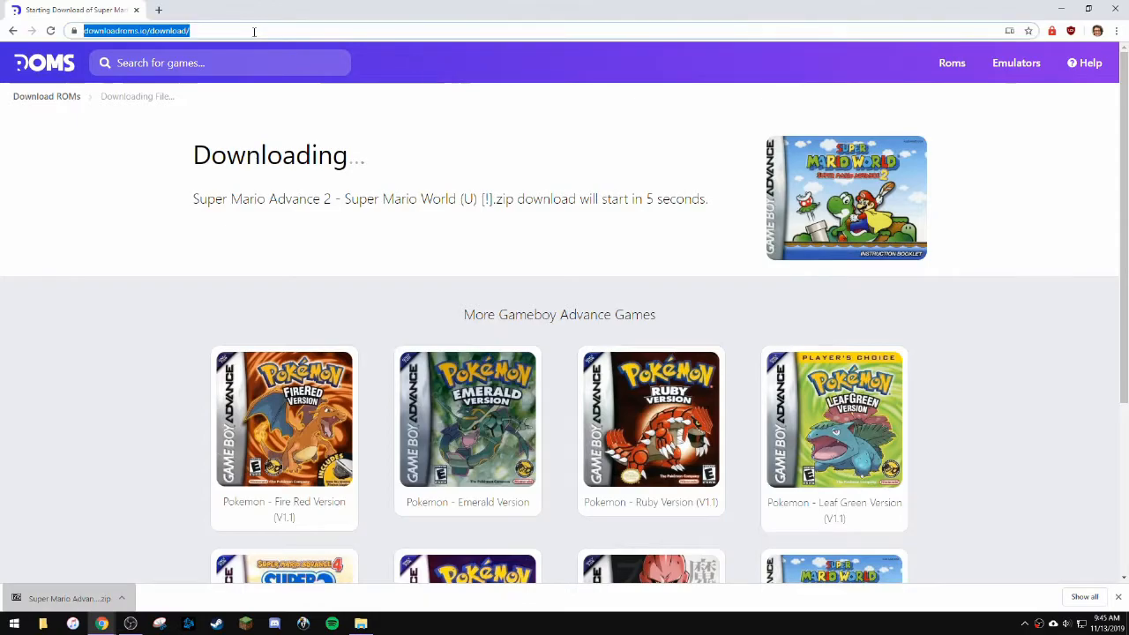
text(gba bios)
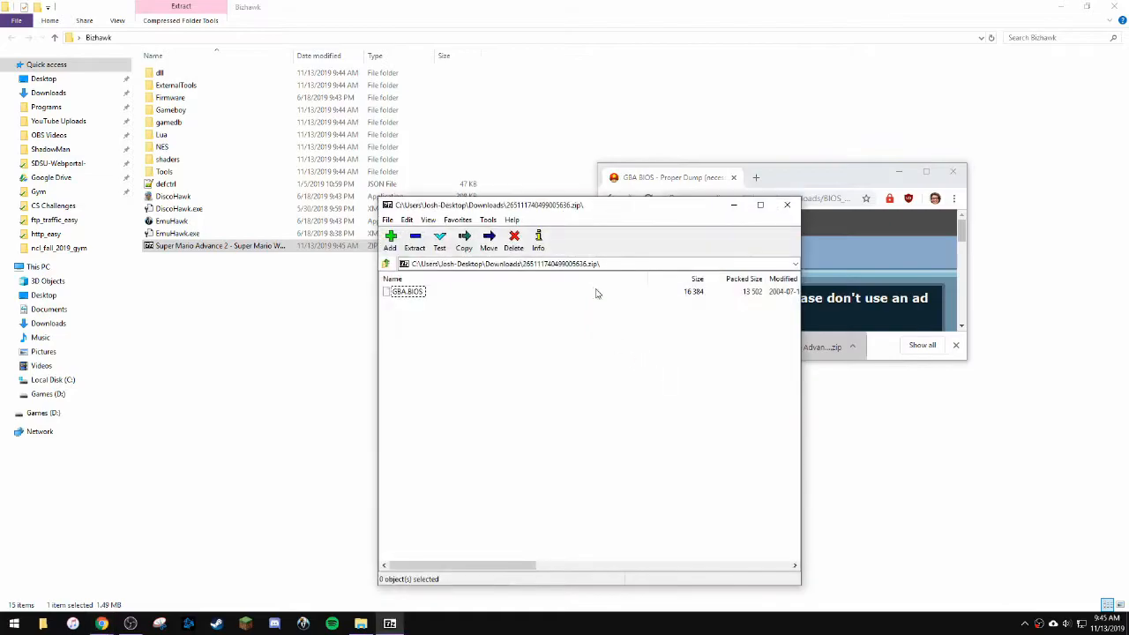
drag(582, 204, 793, 199)
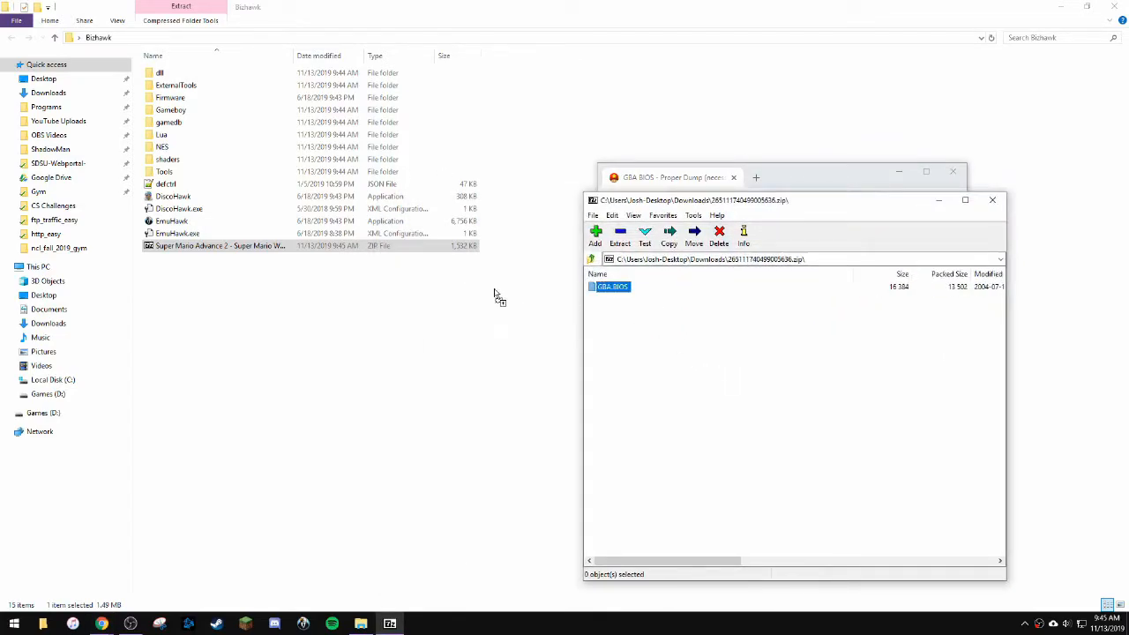
click(171, 97)
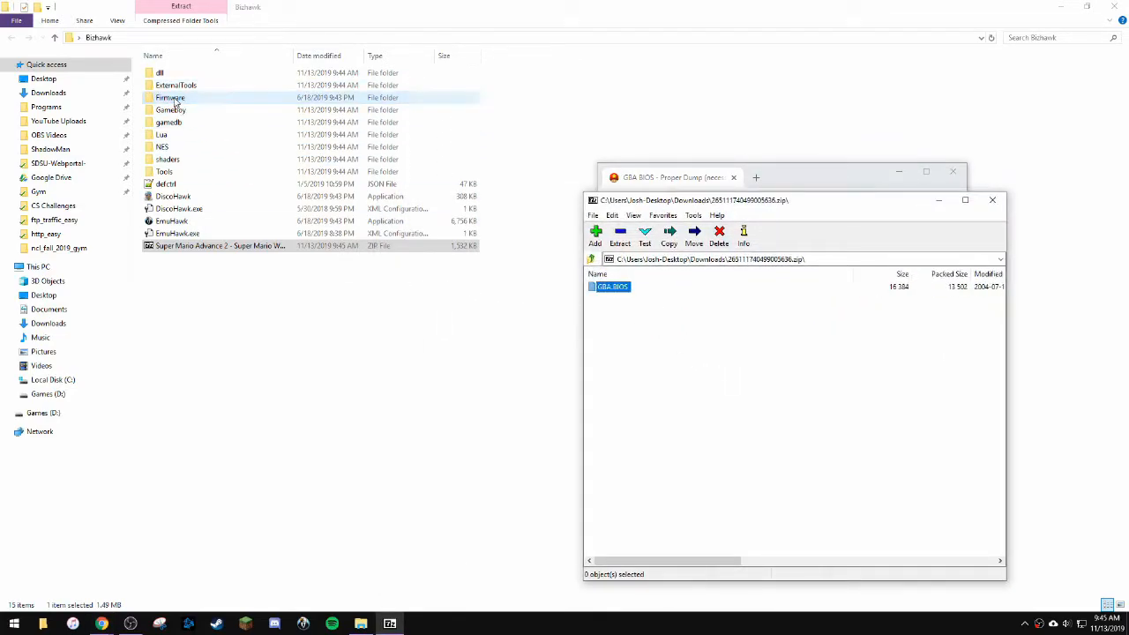
double_click(170, 97)
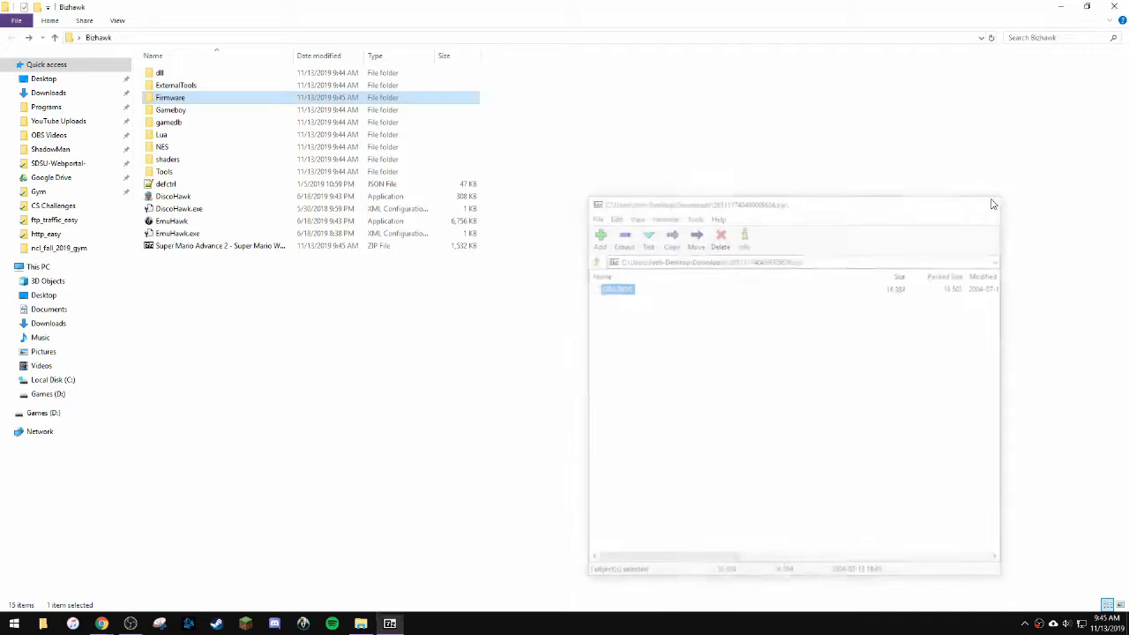
click(992, 203)
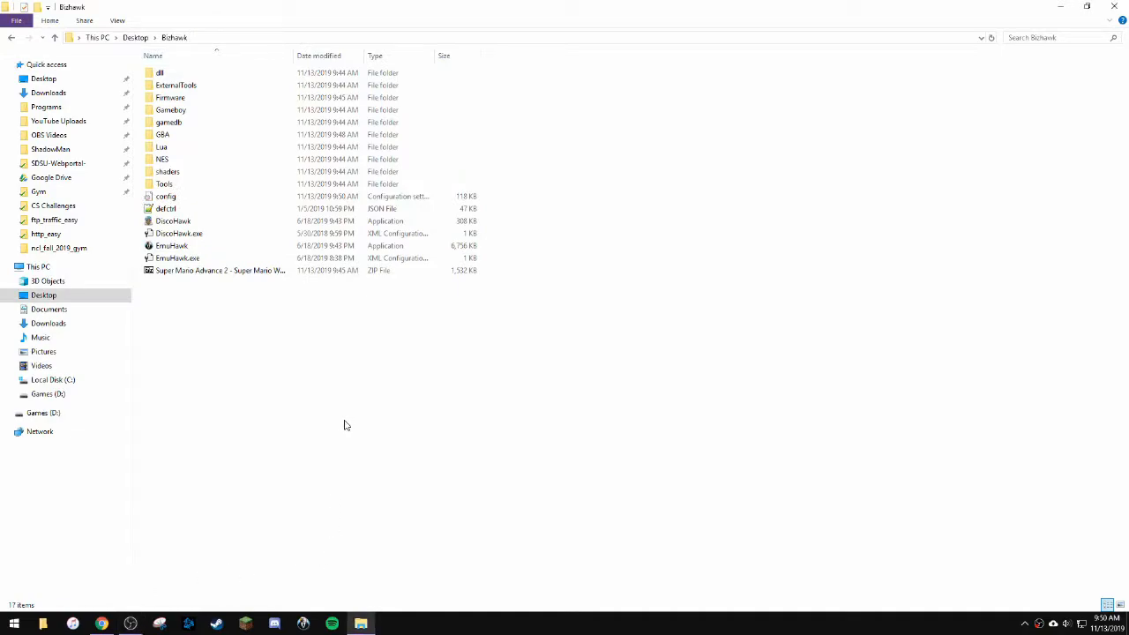
mouse_move(172, 245)
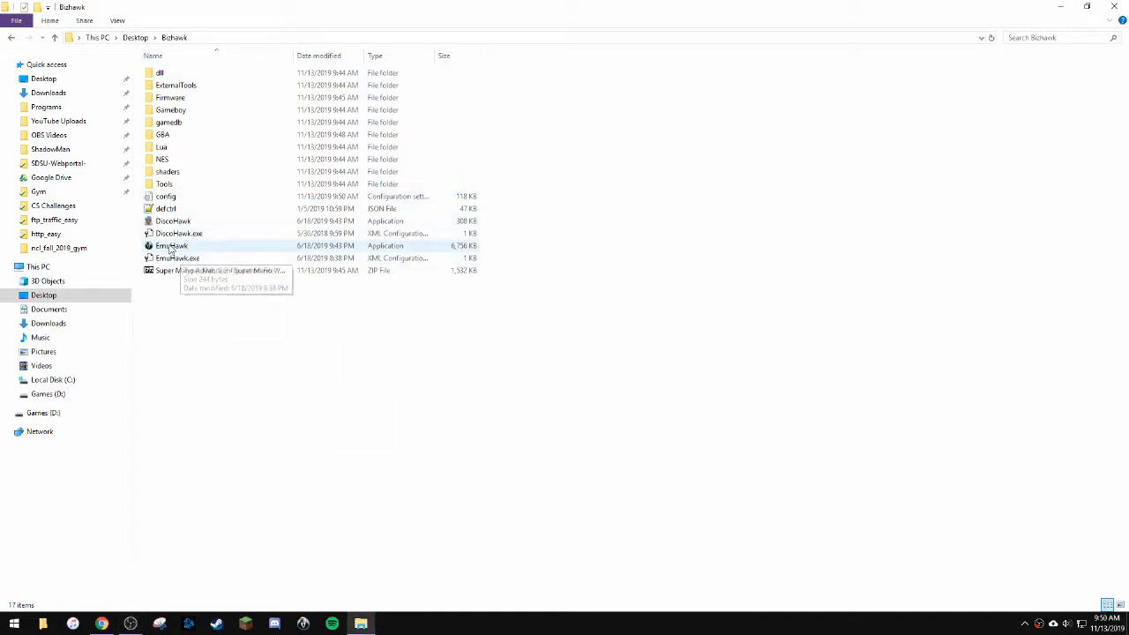
click(172, 245)
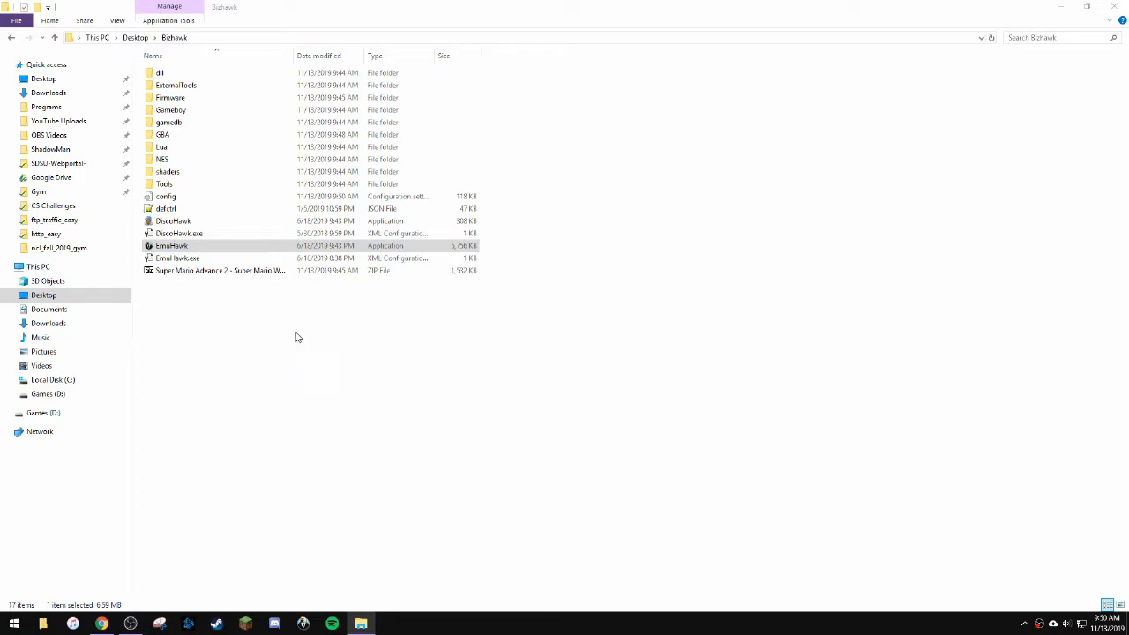
Launch EmuHawk and turn on the on-screen frames-per-second counter.
double_click(172, 245)
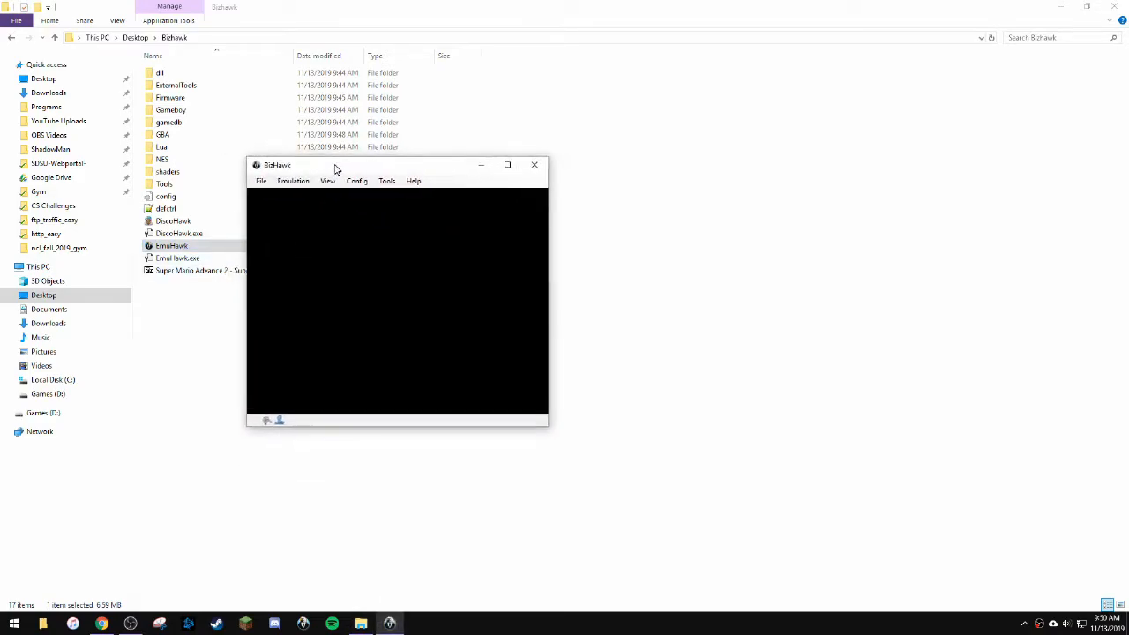
click(326, 181)
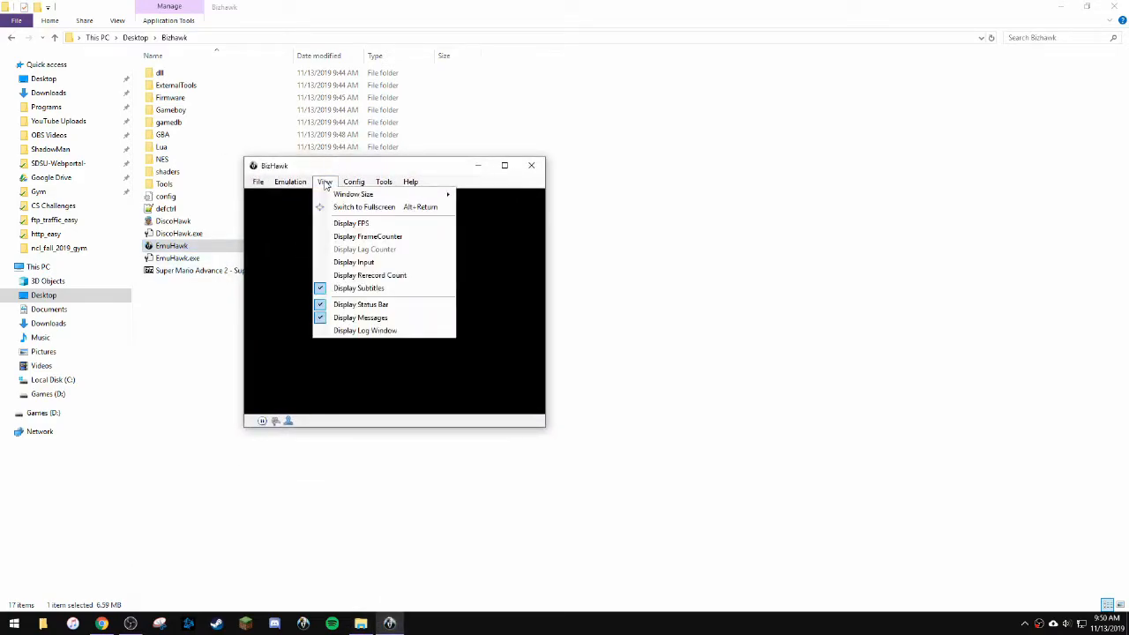
mouse_move(350, 222)
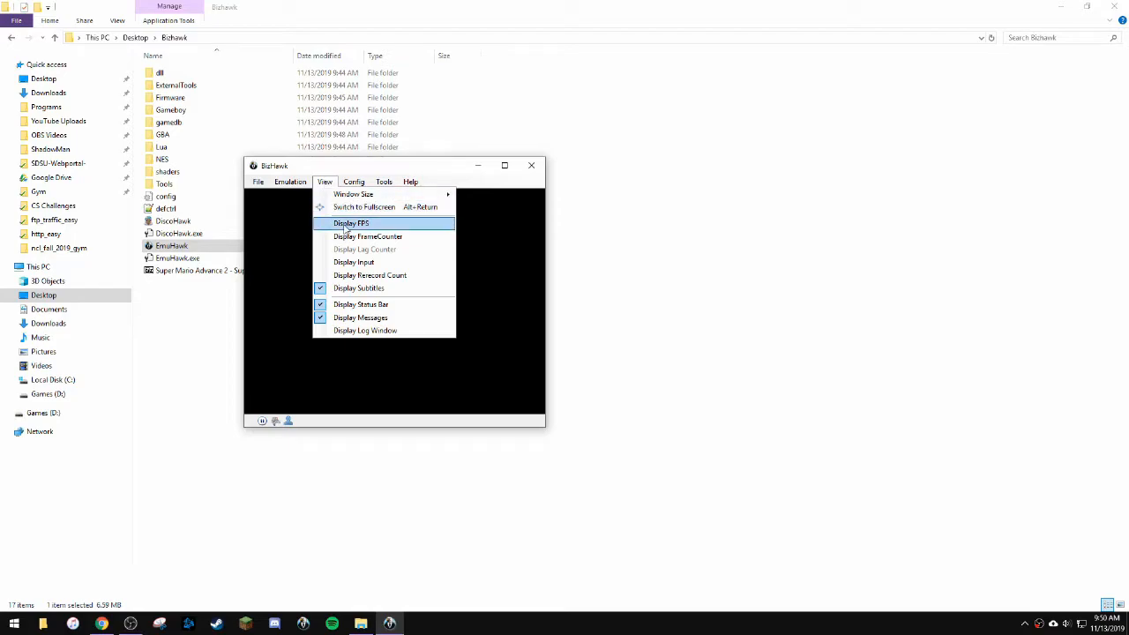
click(351, 222)
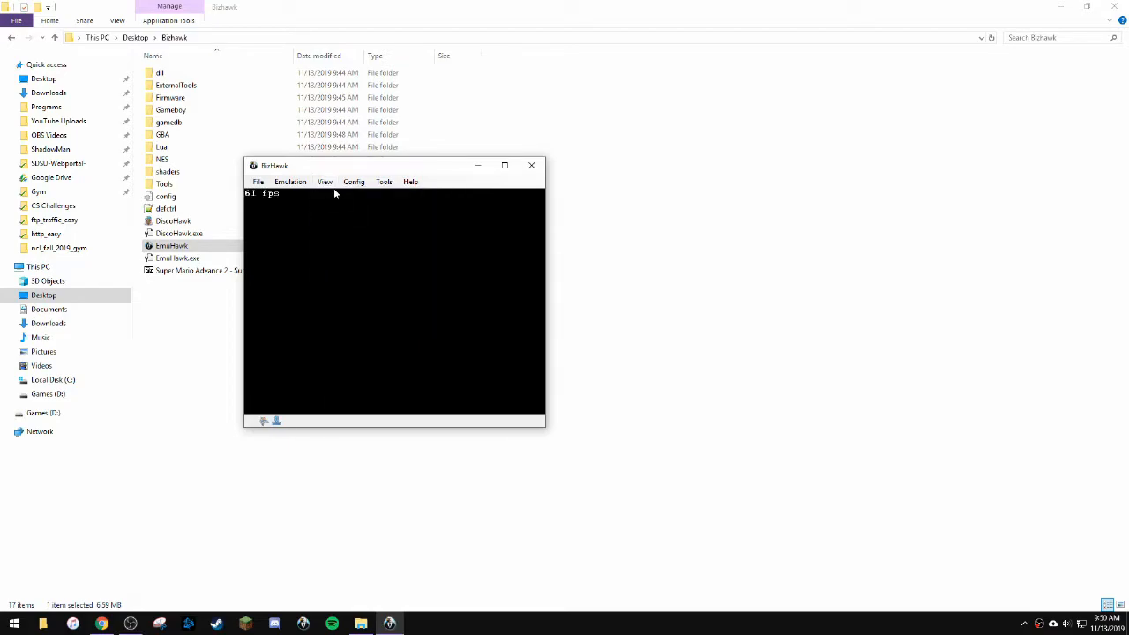
click(324, 181)
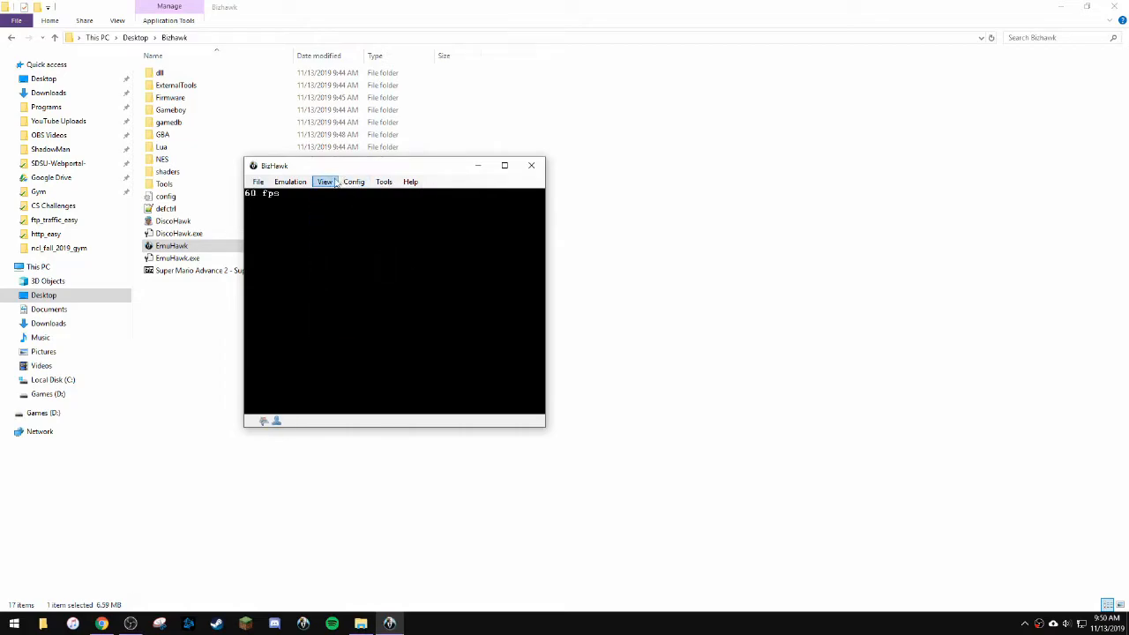
Browse the display and Emulation menus, then load the Super Mario Advance 2 ROM.
click(325, 182)
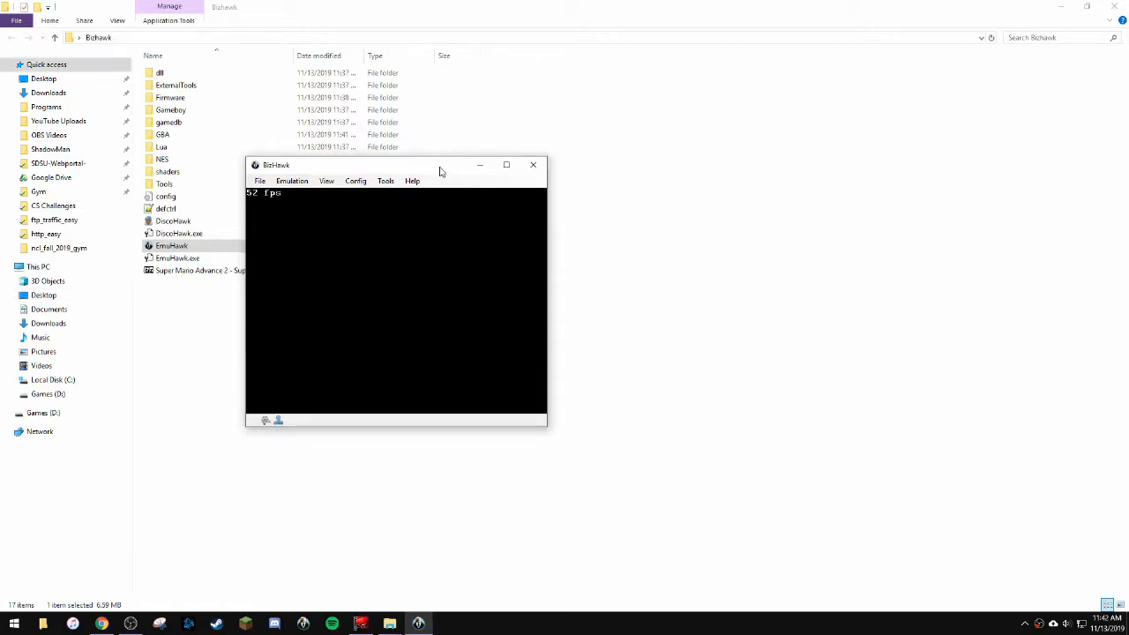
mouse_move(413, 180)
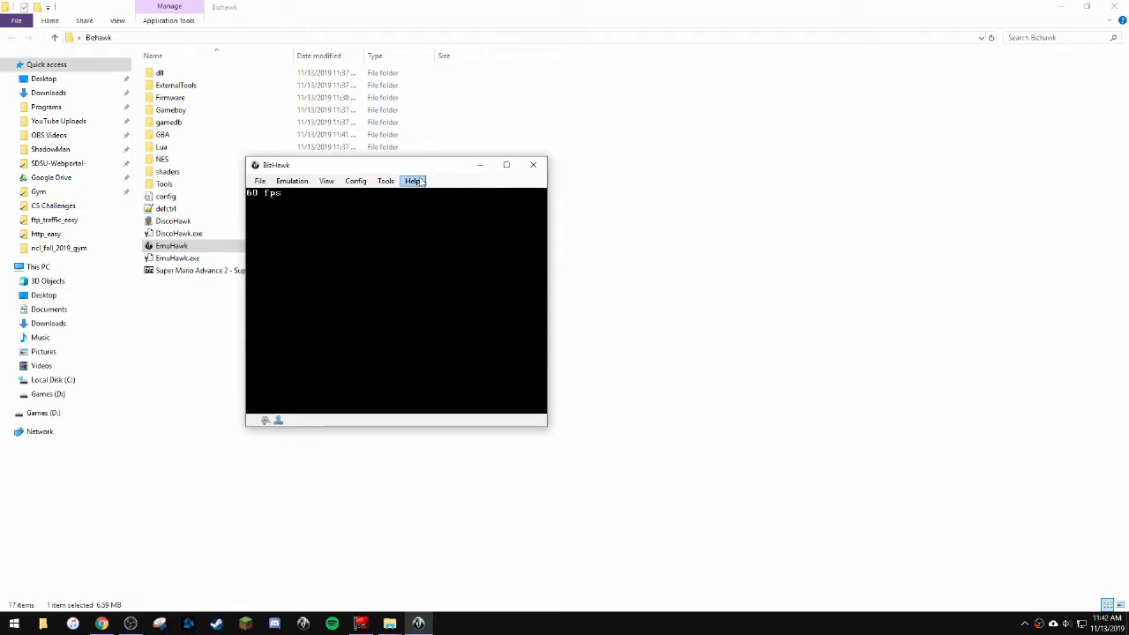
click(292, 181)
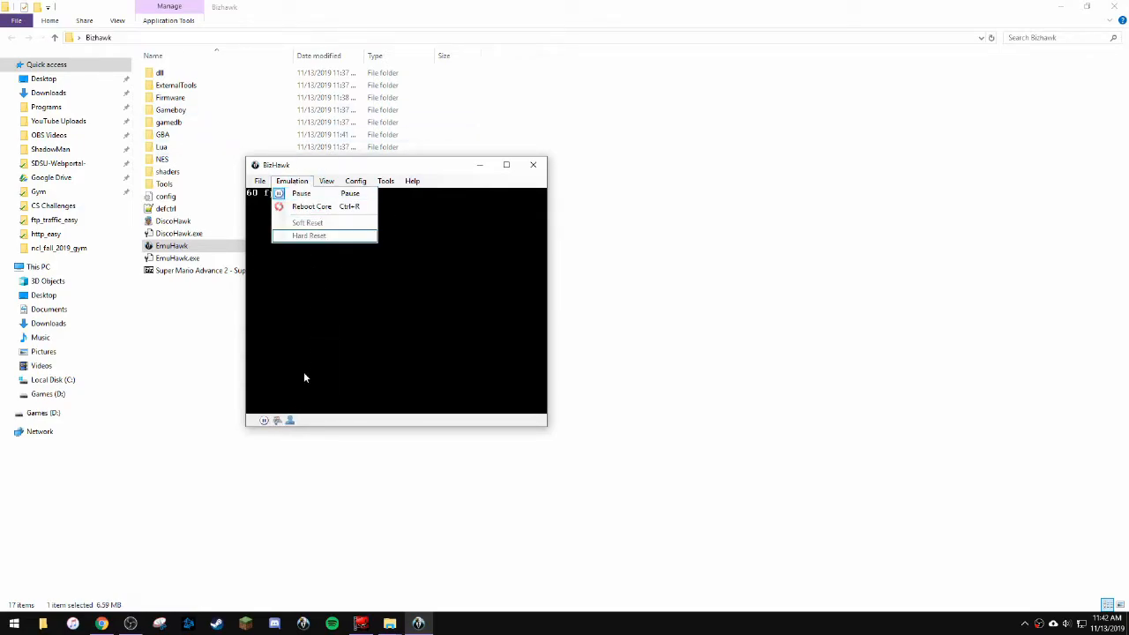
click(301, 193)
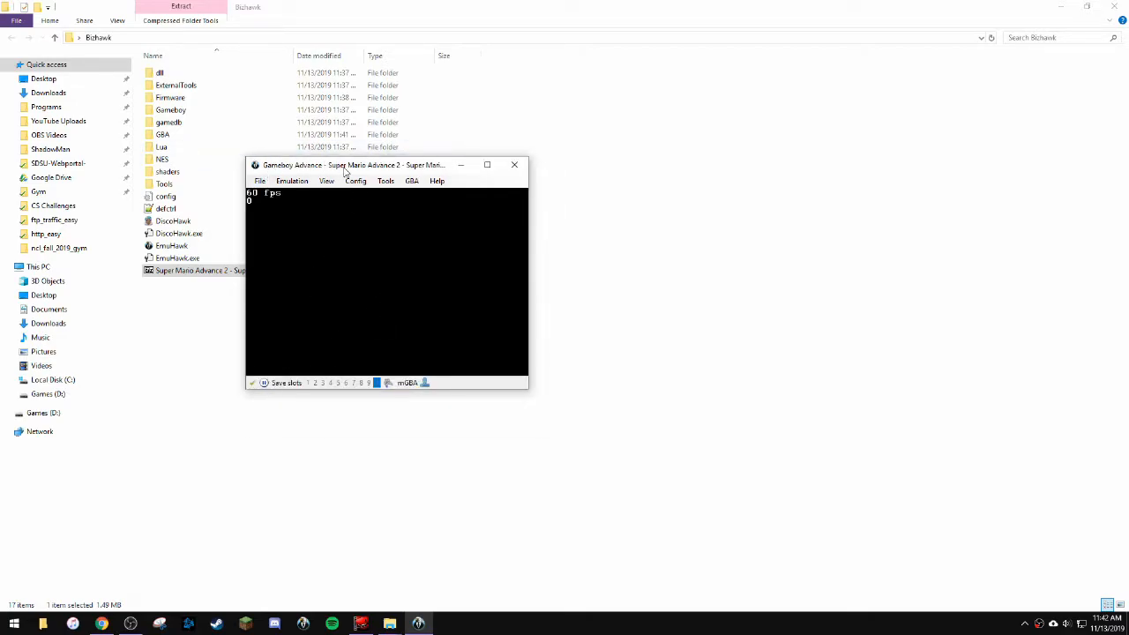
mouse_move(259, 198)
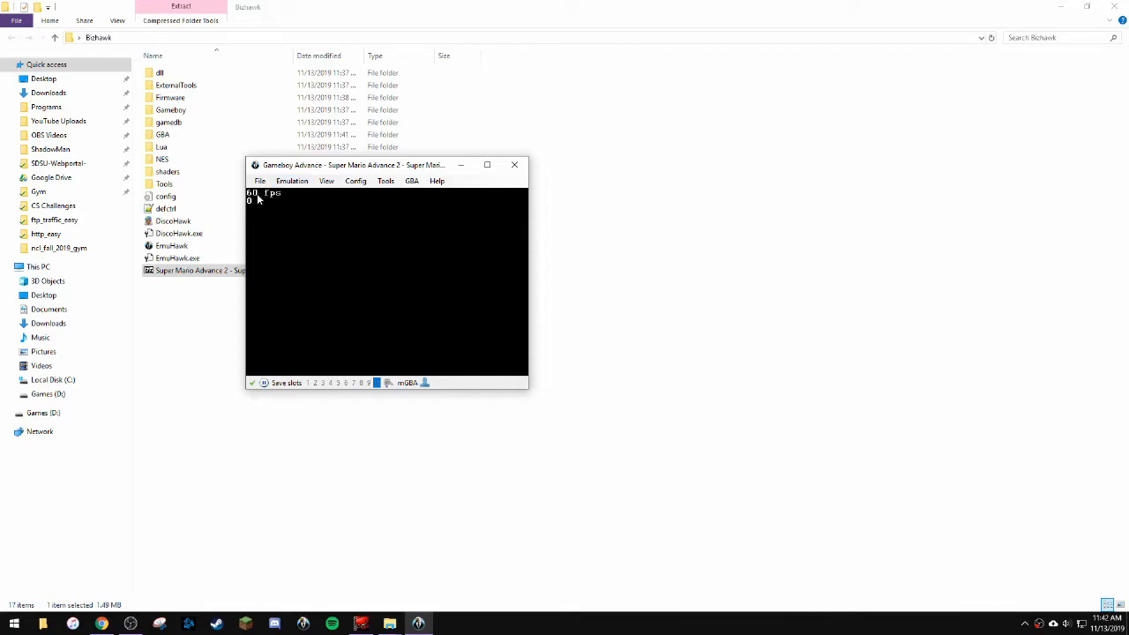
mouse_move(269, 197)
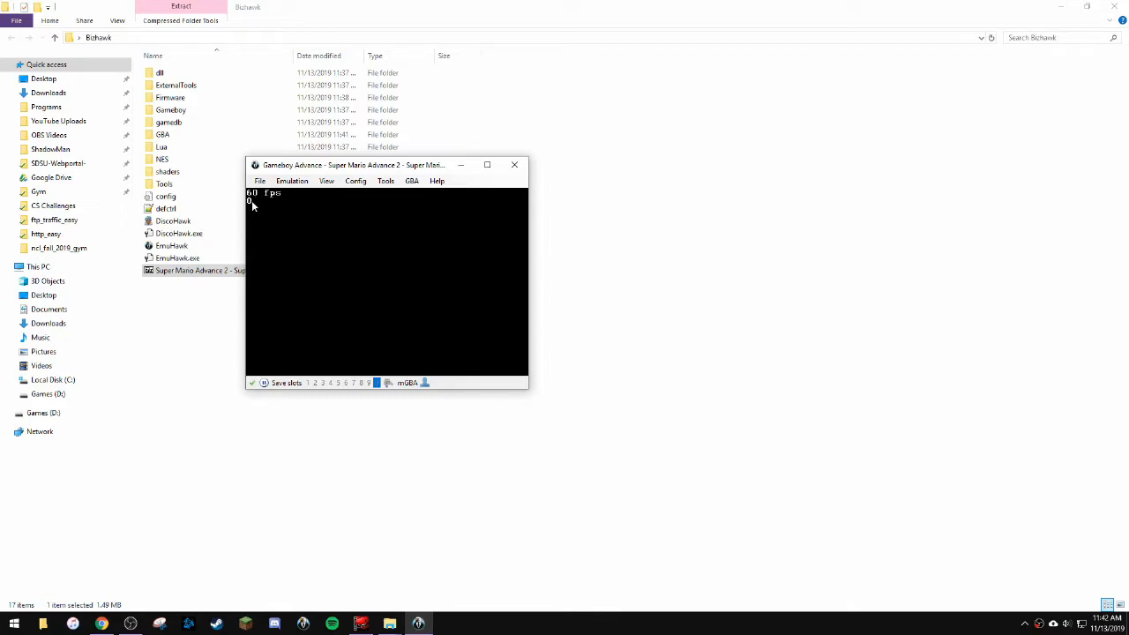
In Config > Controllers, bind every Normal Controls button to a key, then clear B and A autofire.
click(355, 181)
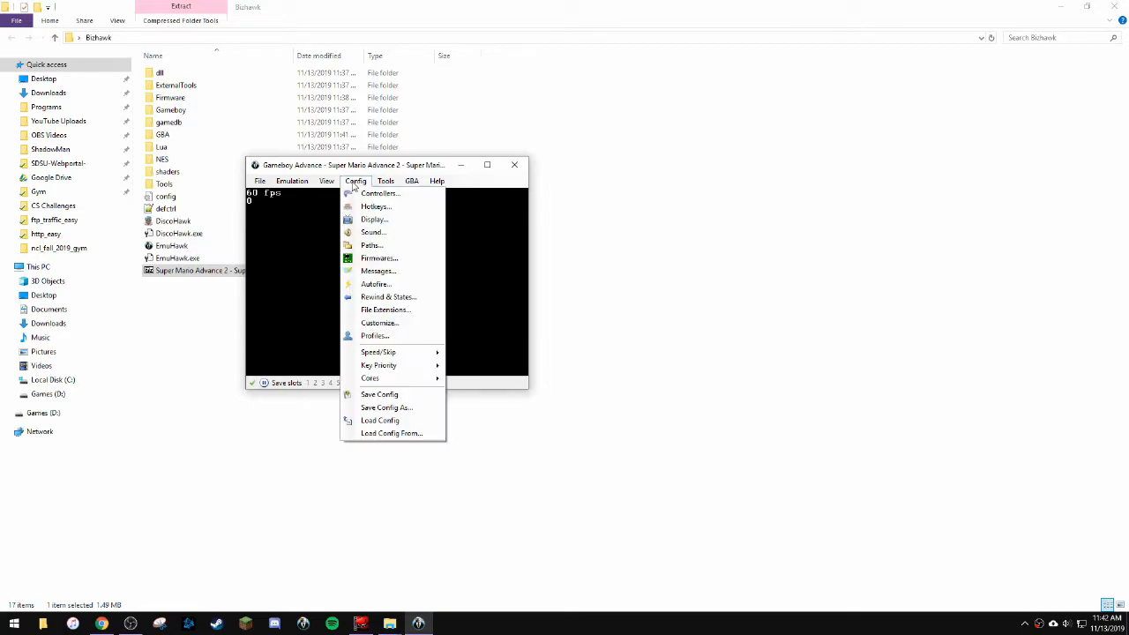
mouse_move(379, 193)
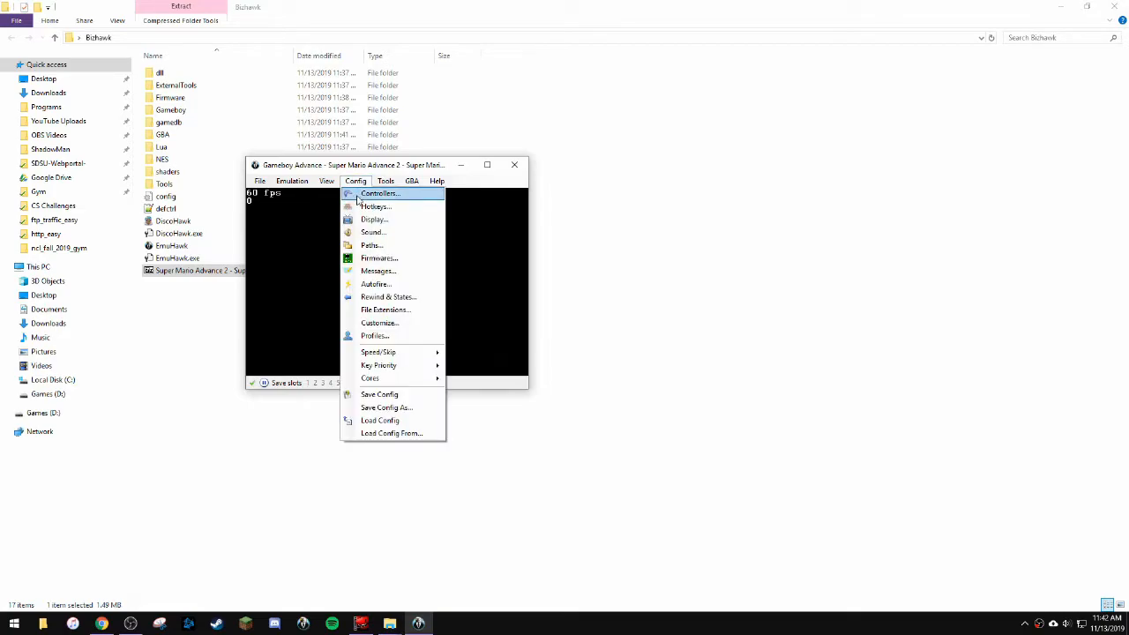
click(379, 193)
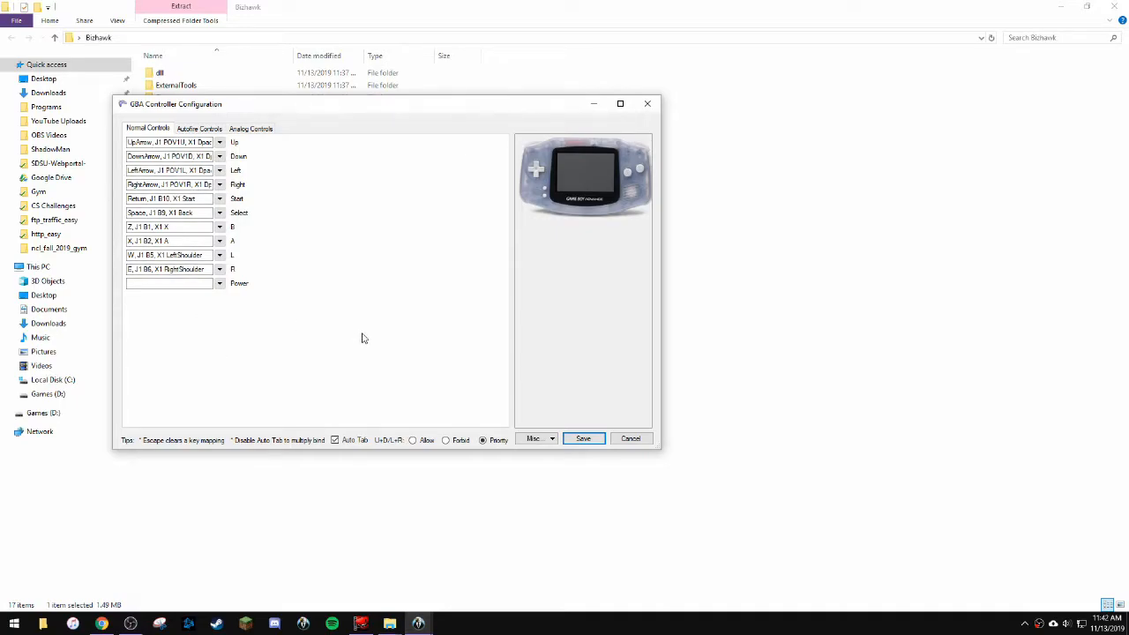
mouse_move(359, 324)
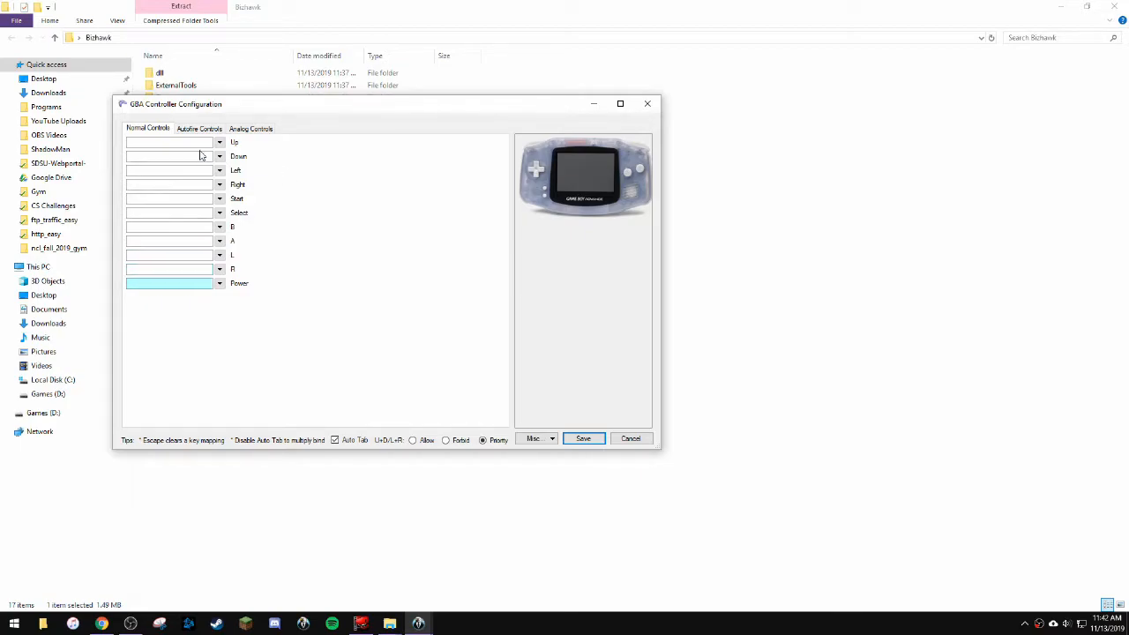
click(169, 142)
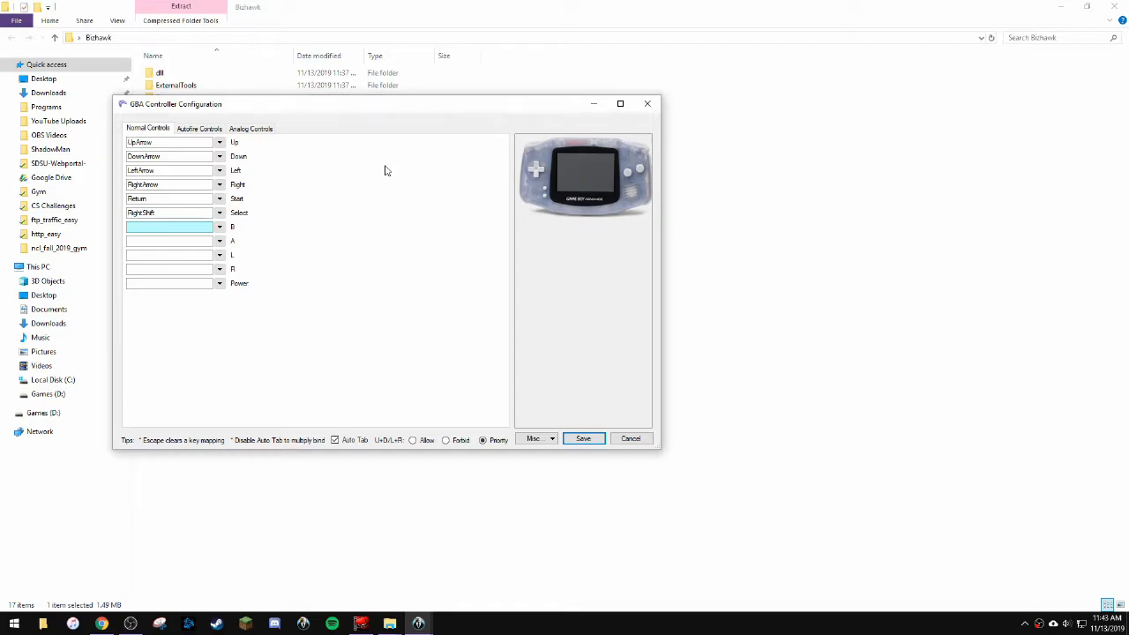
text(S)
click(176, 240)
text(A)
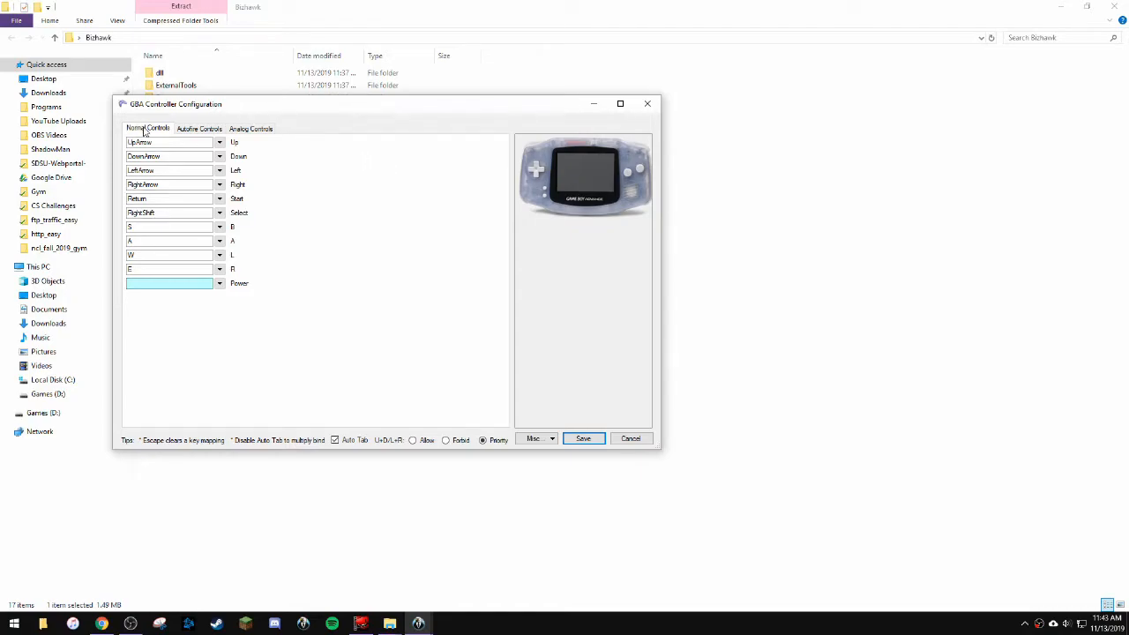
click(198, 128)
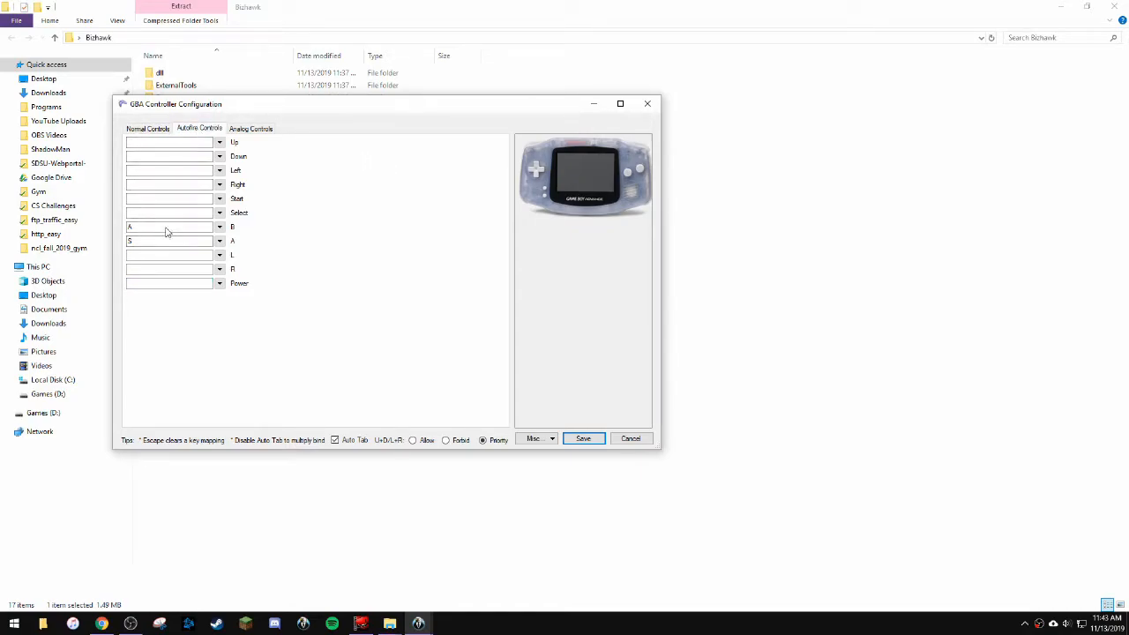
click(171, 241)
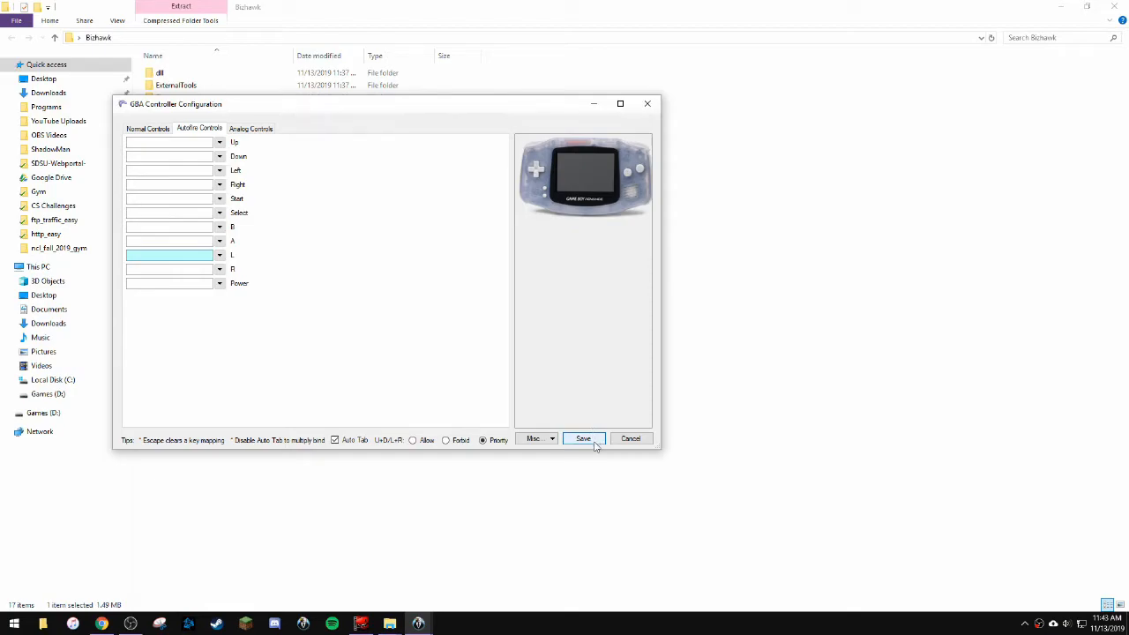
Save the controller bindings, enlarge the game window, and move it to the left.
click(582, 438)
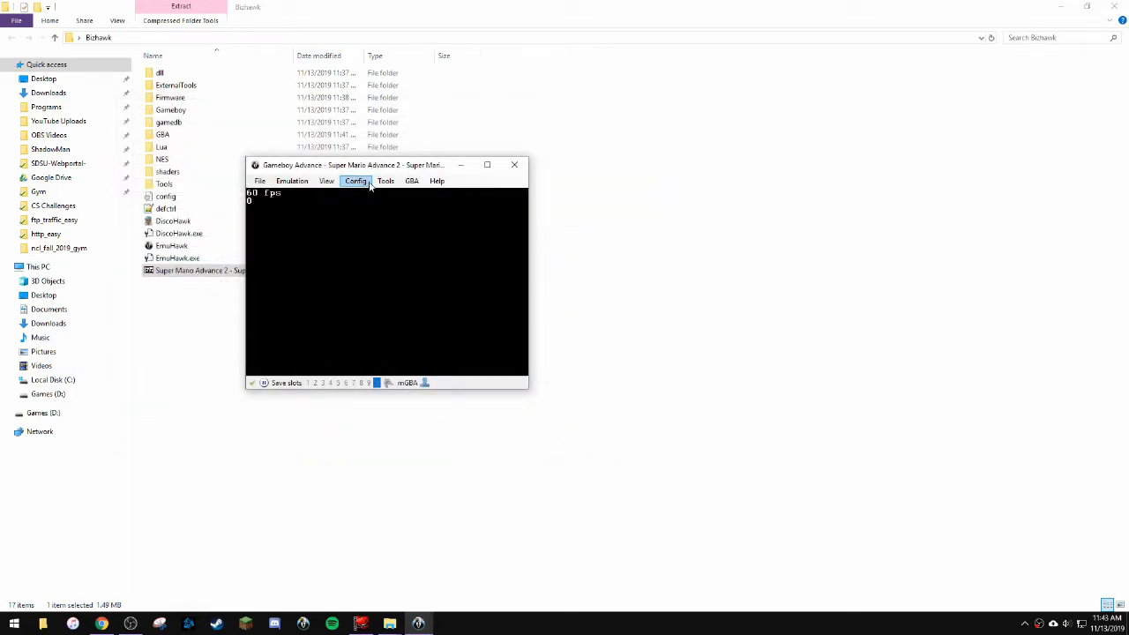
click(355, 181)
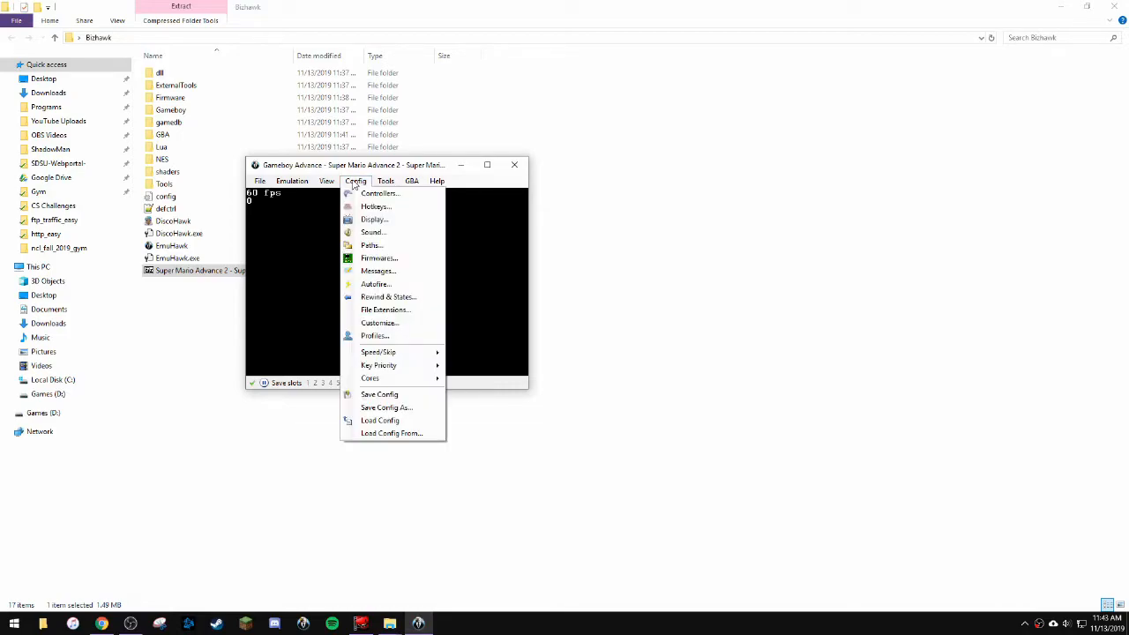
click(327, 181)
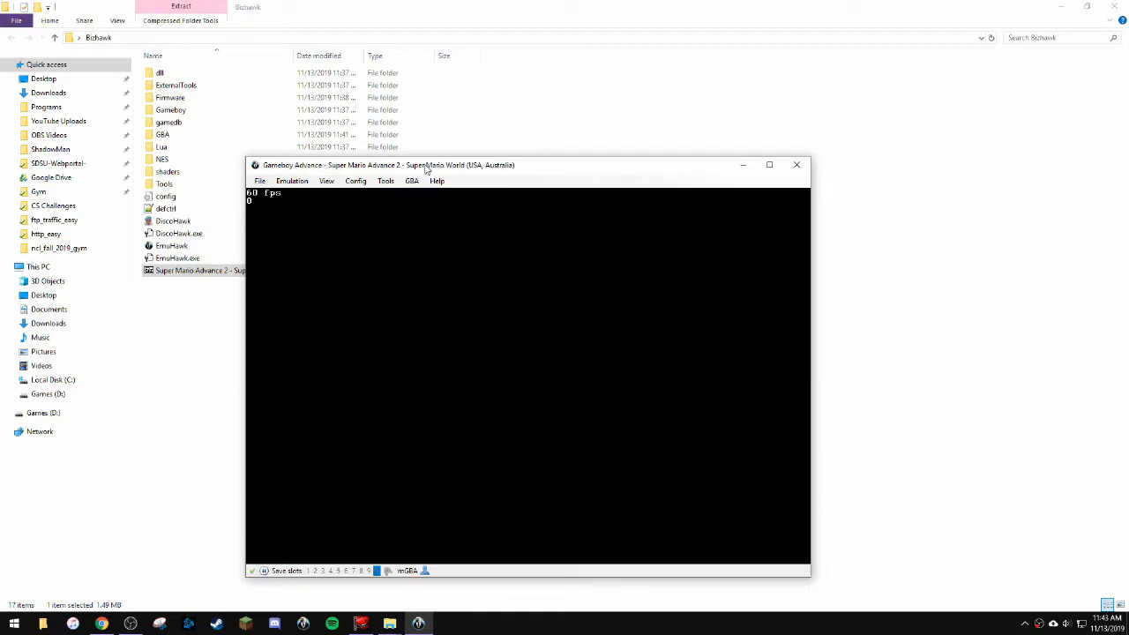
drag(428, 165, 186, 131)
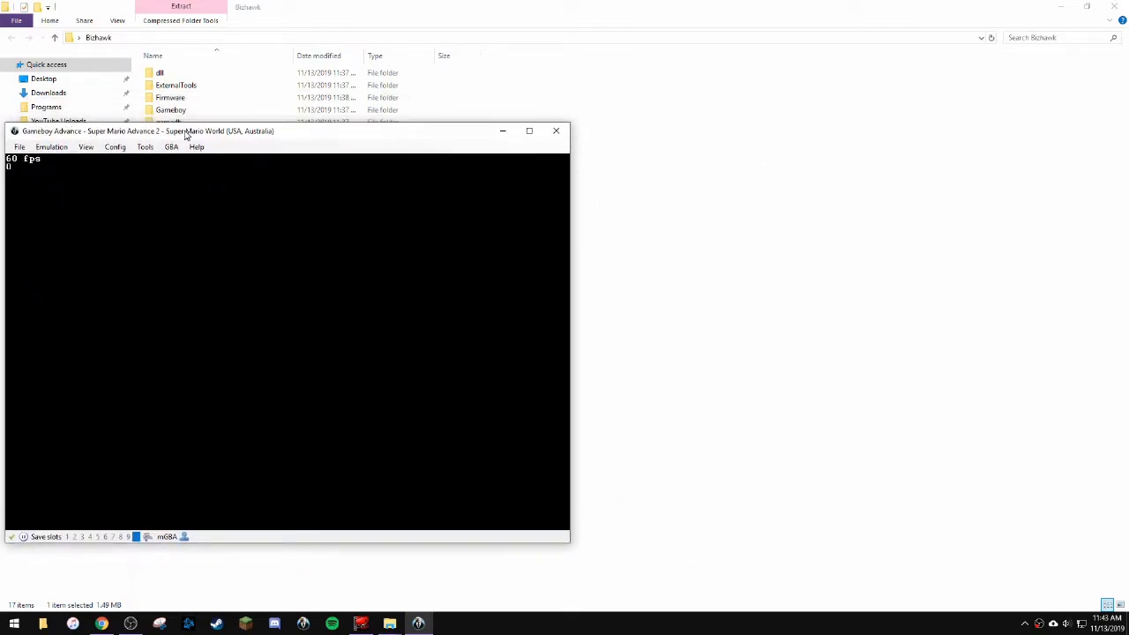
mouse_move(281, 186)
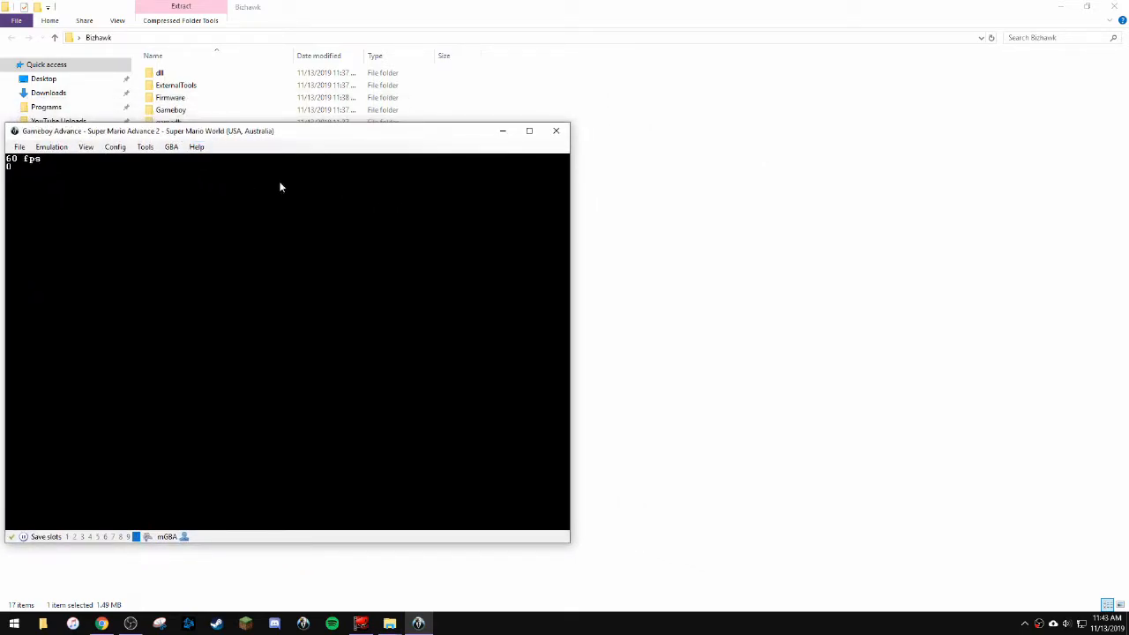
Open TAStudio from the Tools menu with default.tasproj beside the game.
click(144, 146)
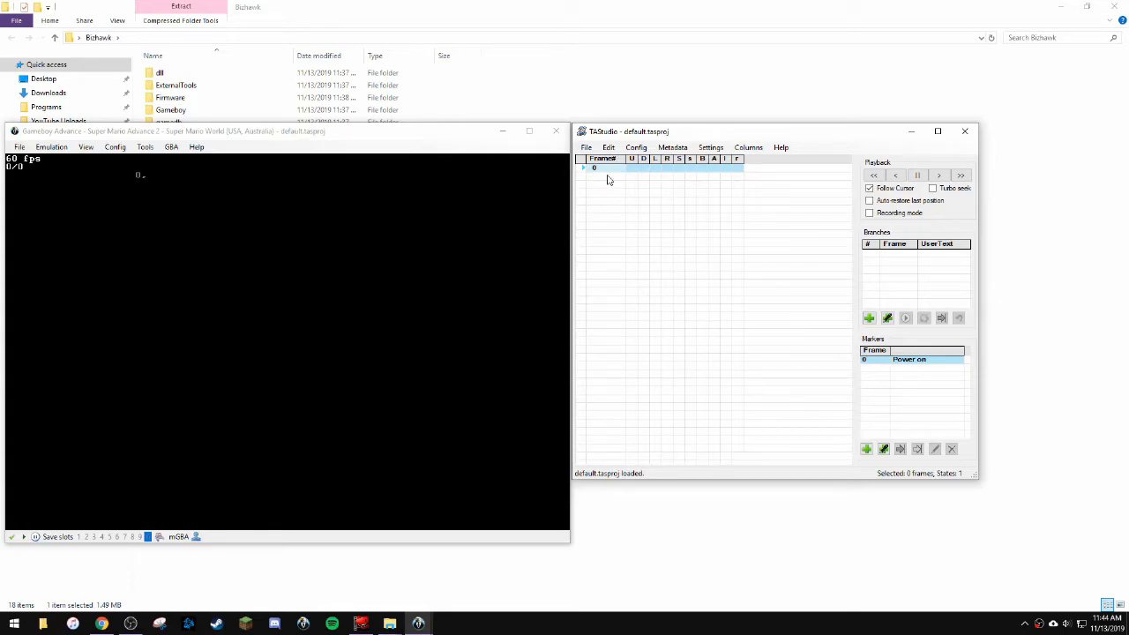
mouse_move(681, 289)
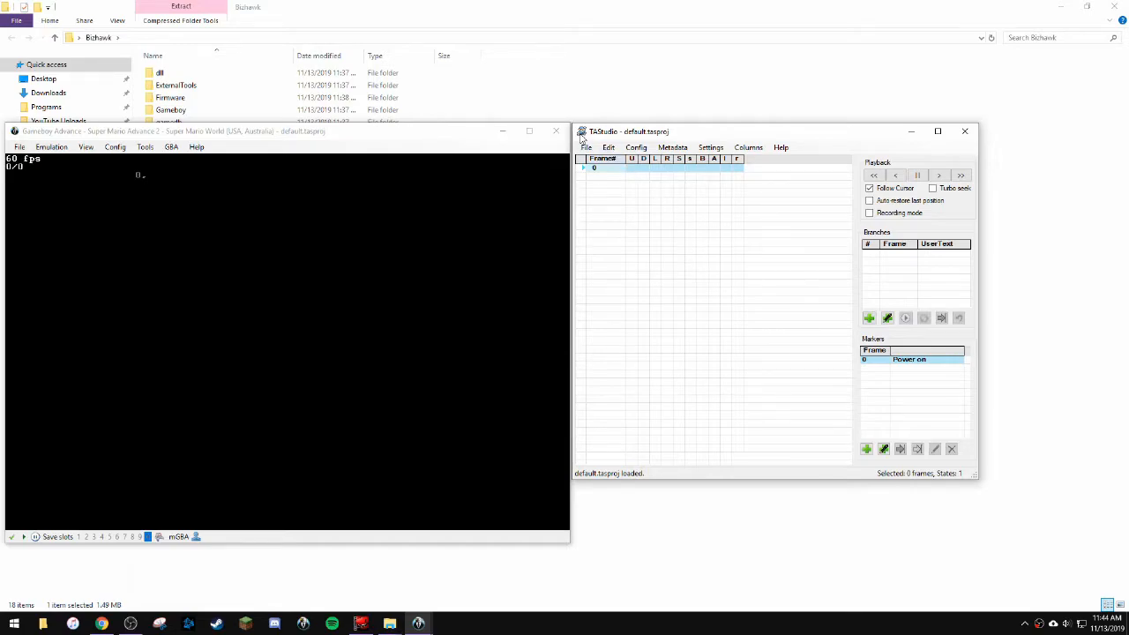
Use File > Save As to save the project as cs490.tasproj.
click(585, 147)
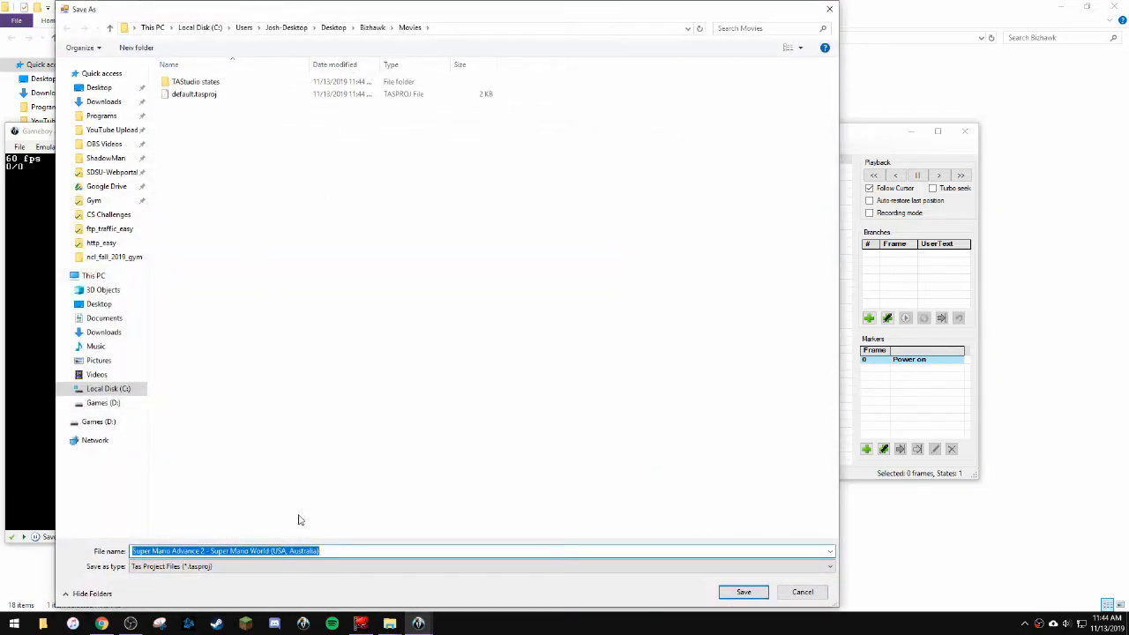
text(cs490)
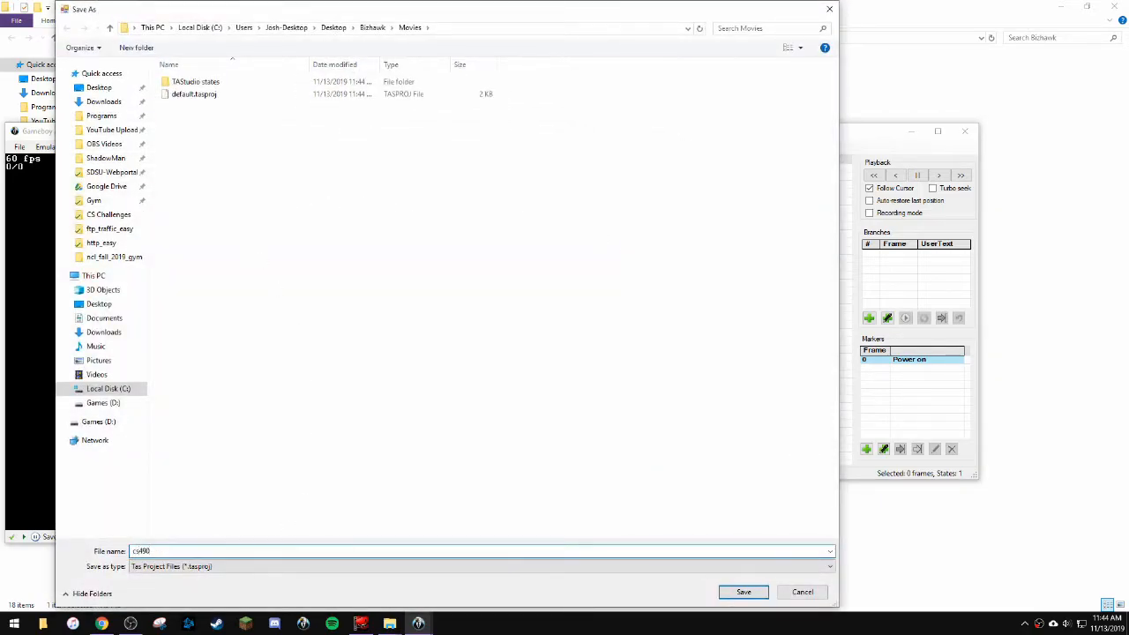
click(743, 591)
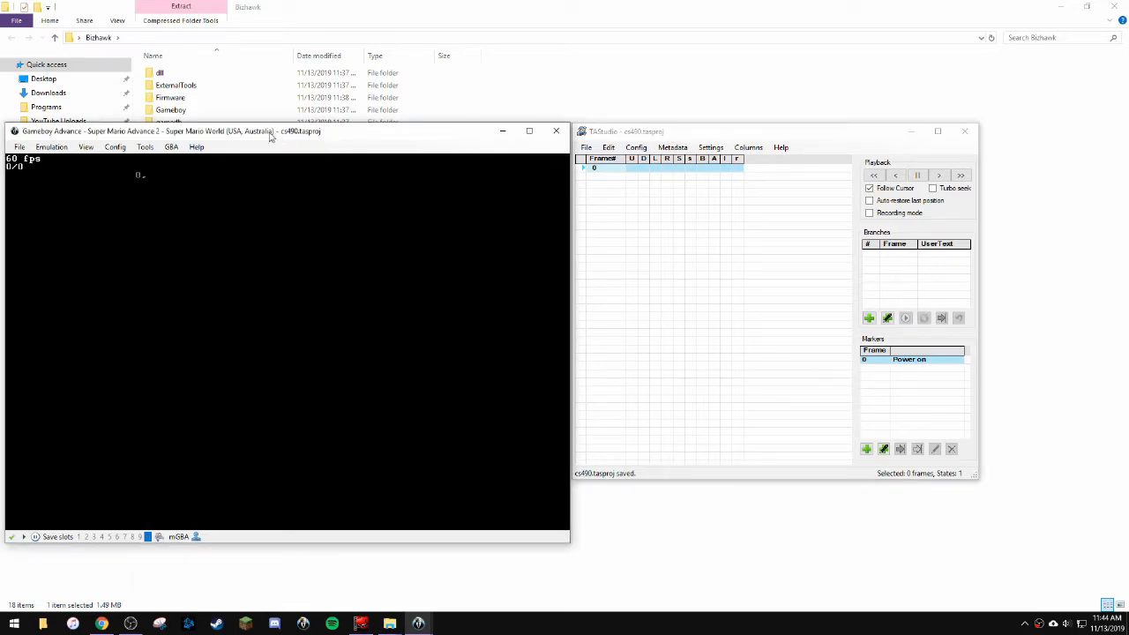
mouse_move(332, 135)
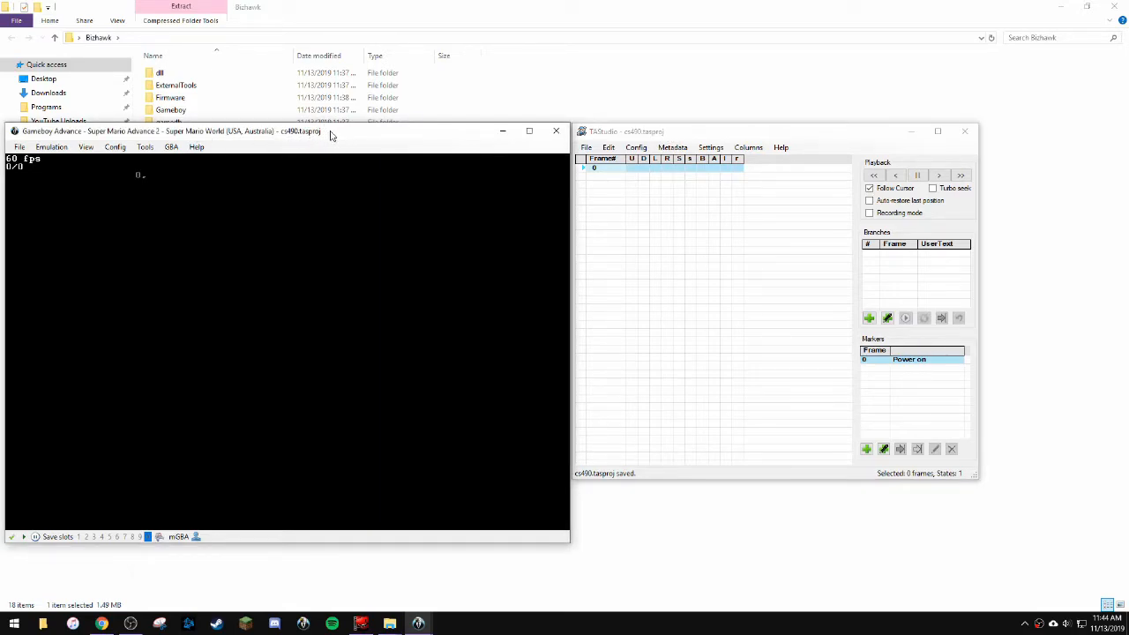
mouse_move(392, 200)
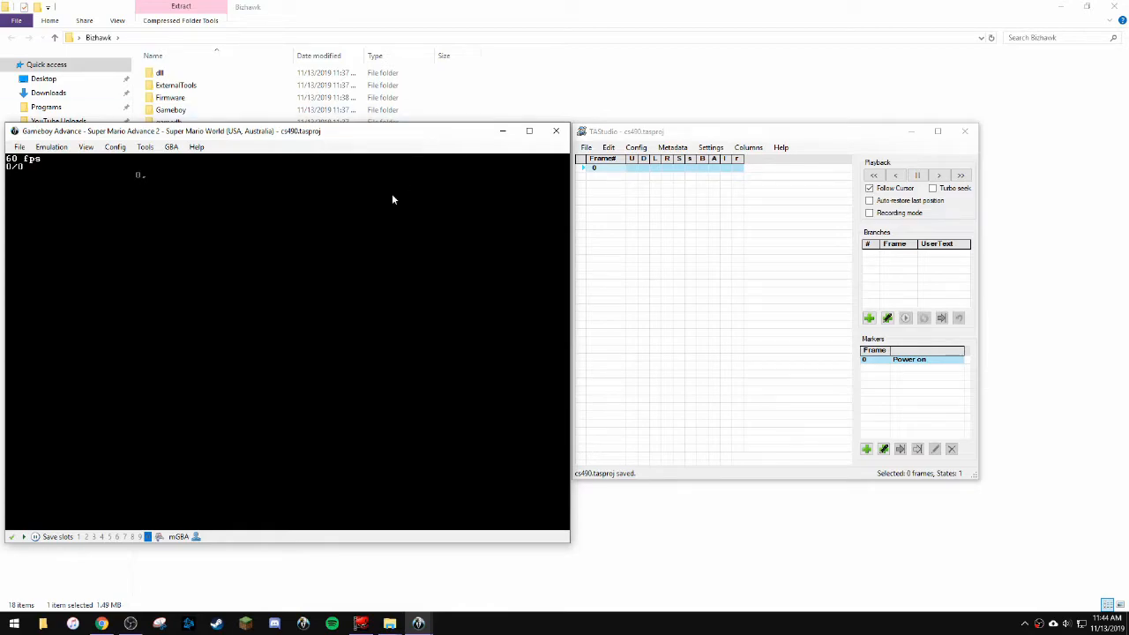
mouse_move(238, 370)
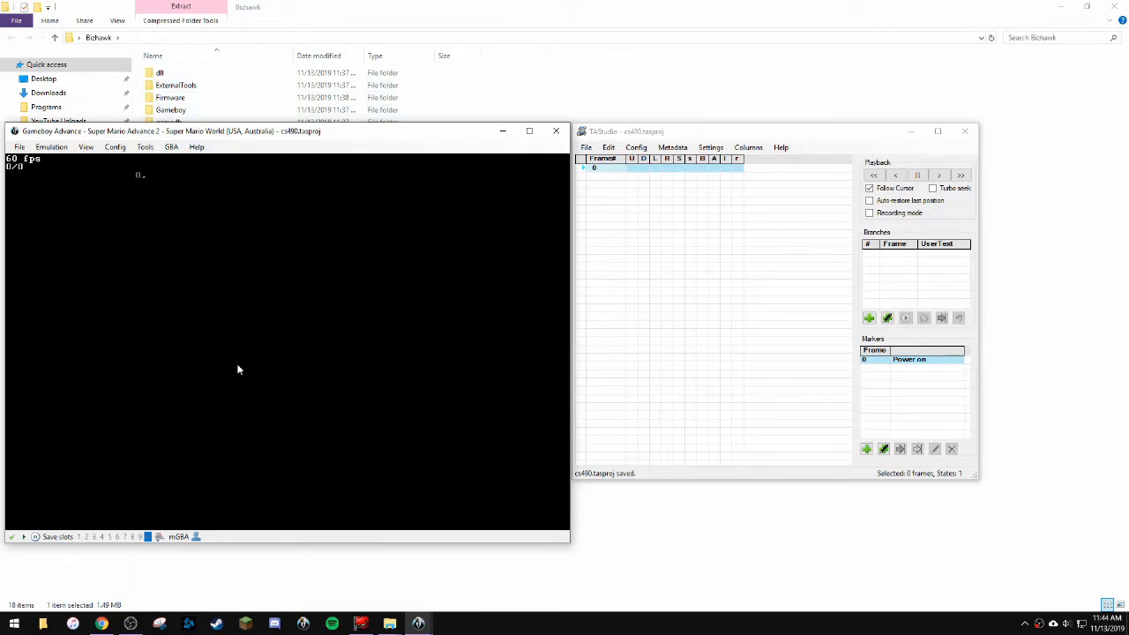
mouse_move(211, 446)
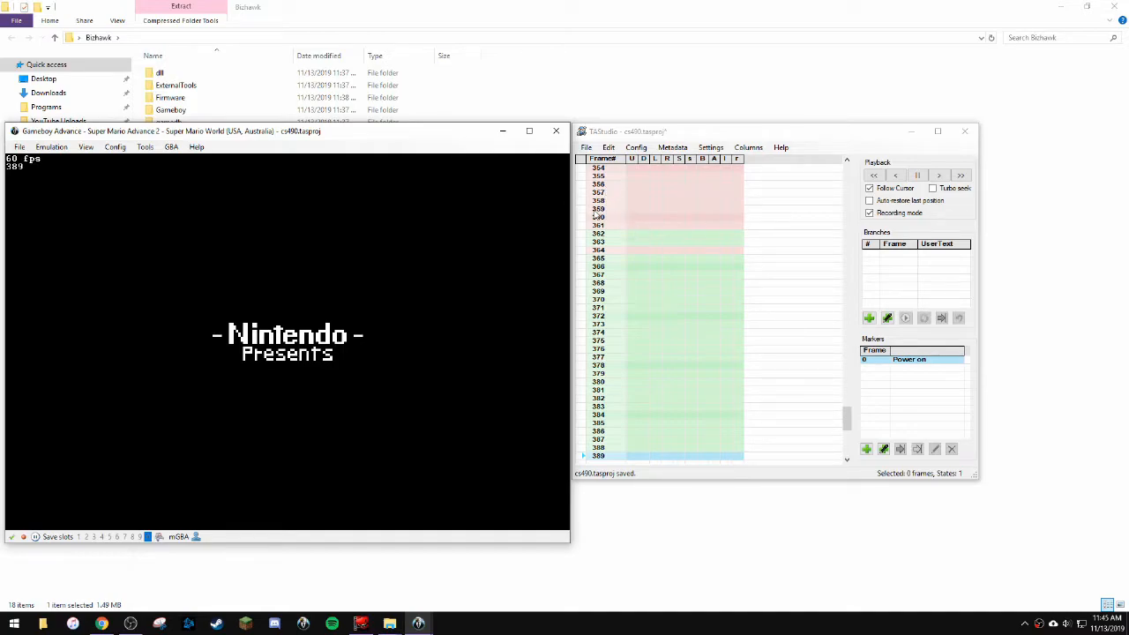
mouse_move(607, 294)
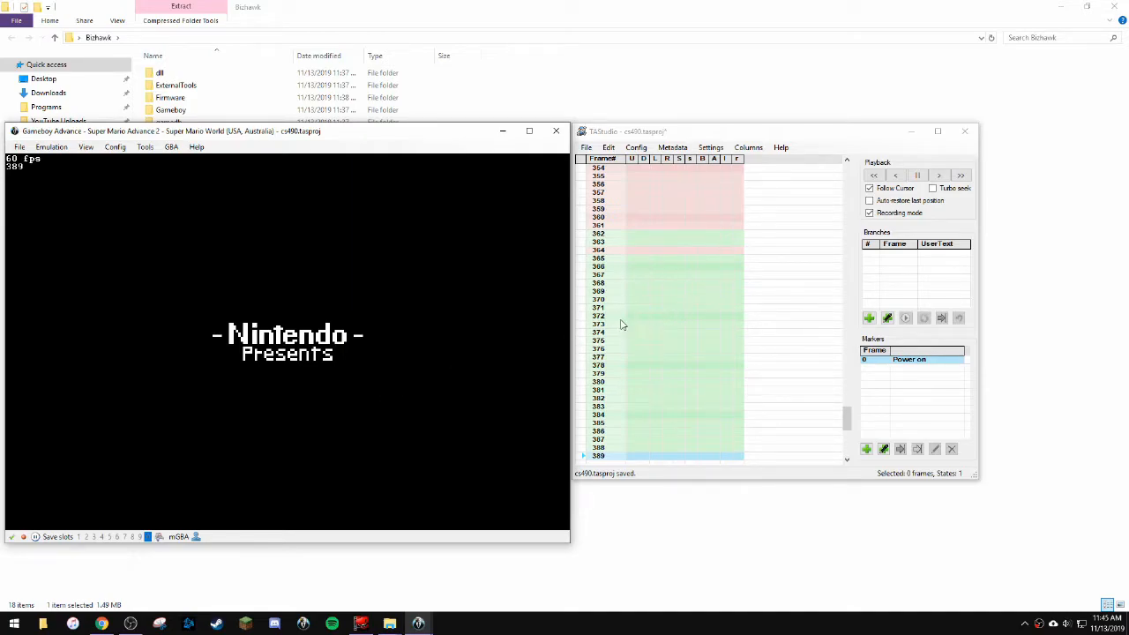
mouse_move(665, 360)
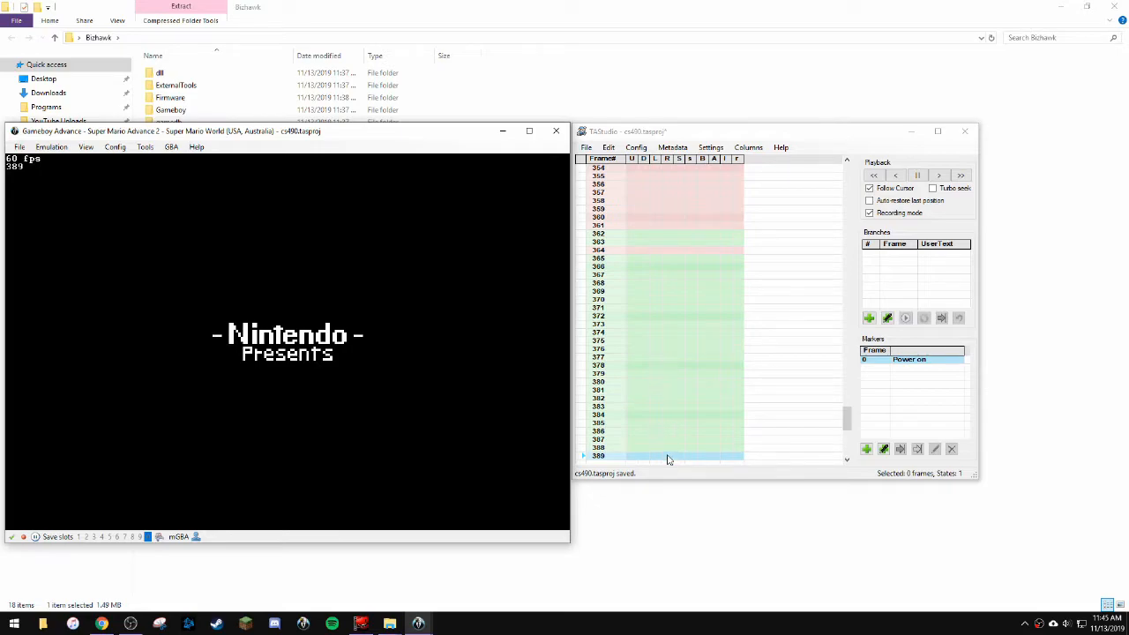
click(701, 456)
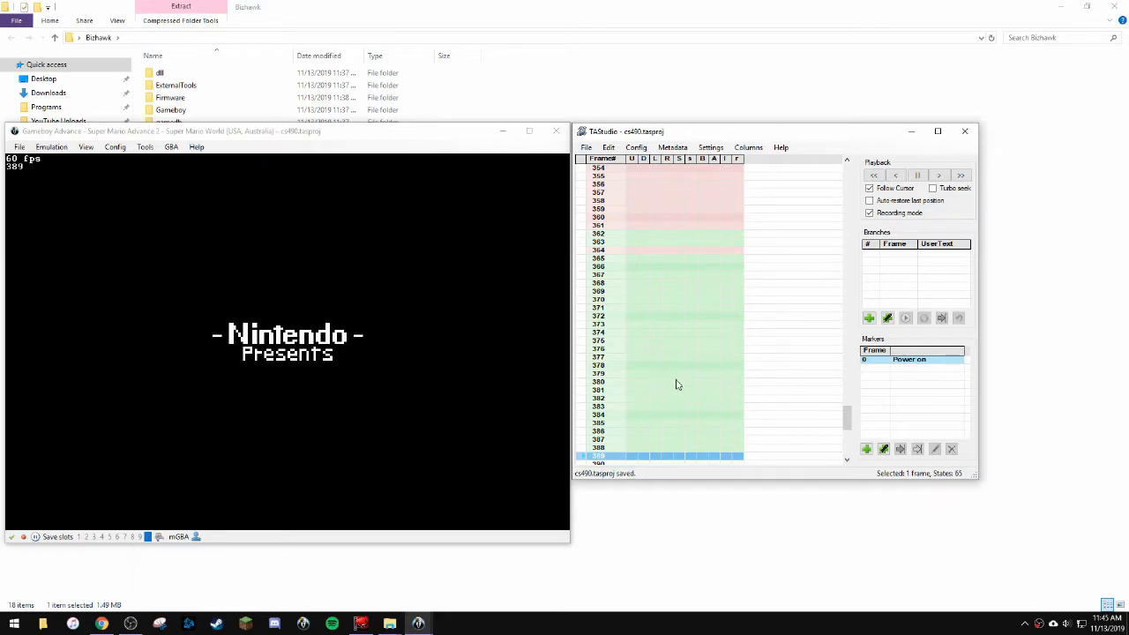
mouse_move(657, 416)
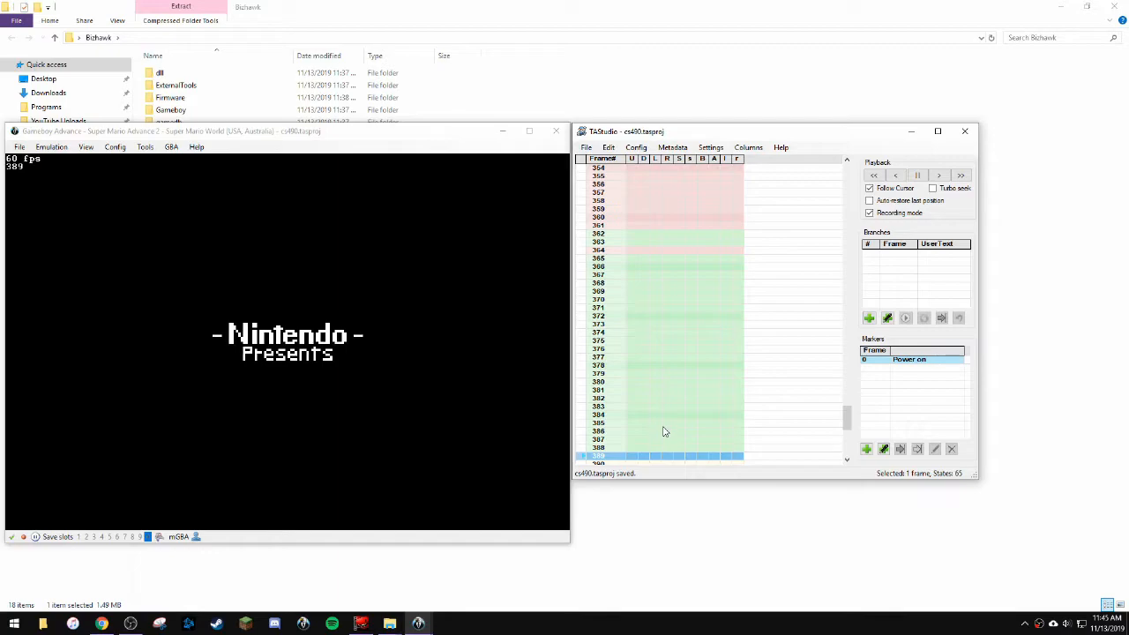
mouse_move(677, 397)
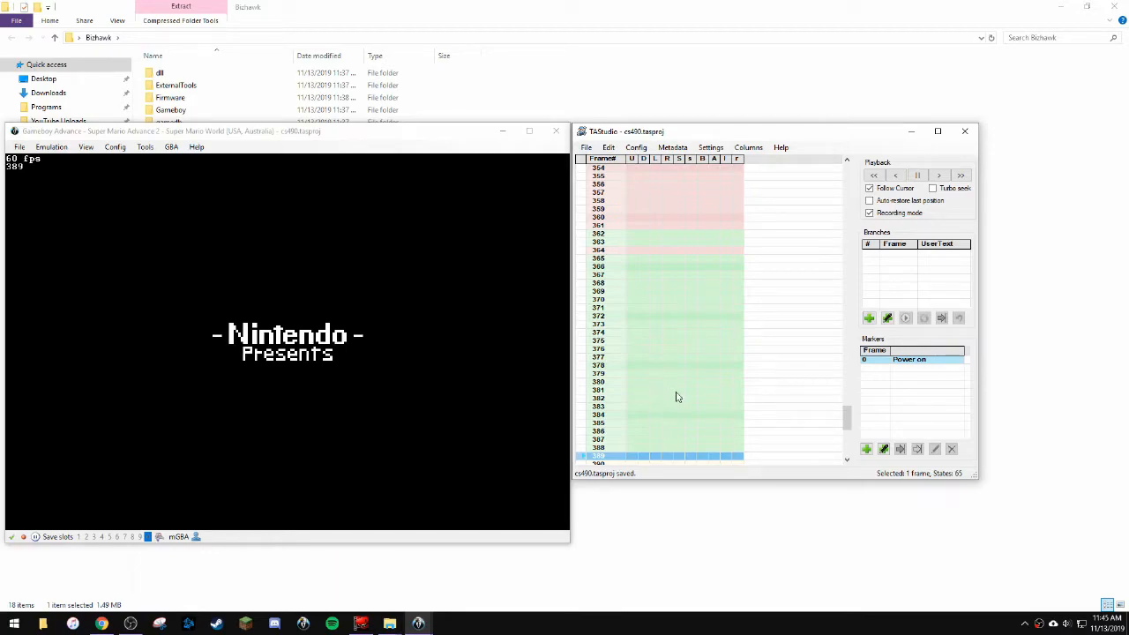
mouse_move(670, 370)
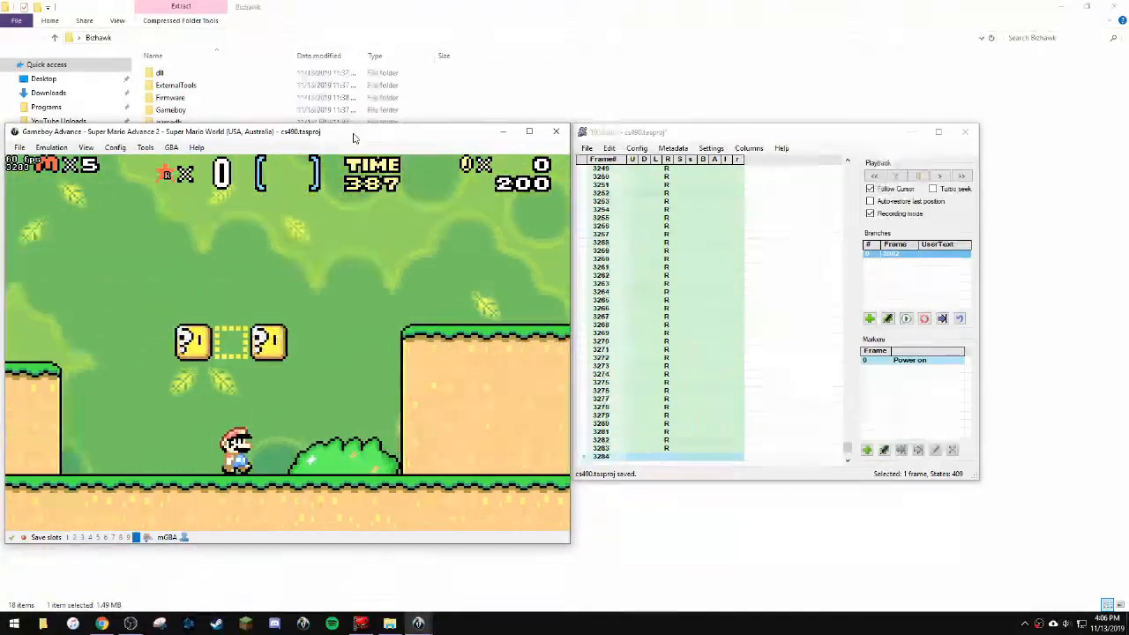
Seek to row 3215 in the TAStudio grid and clear inputs from that frame onward.
click(917, 176)
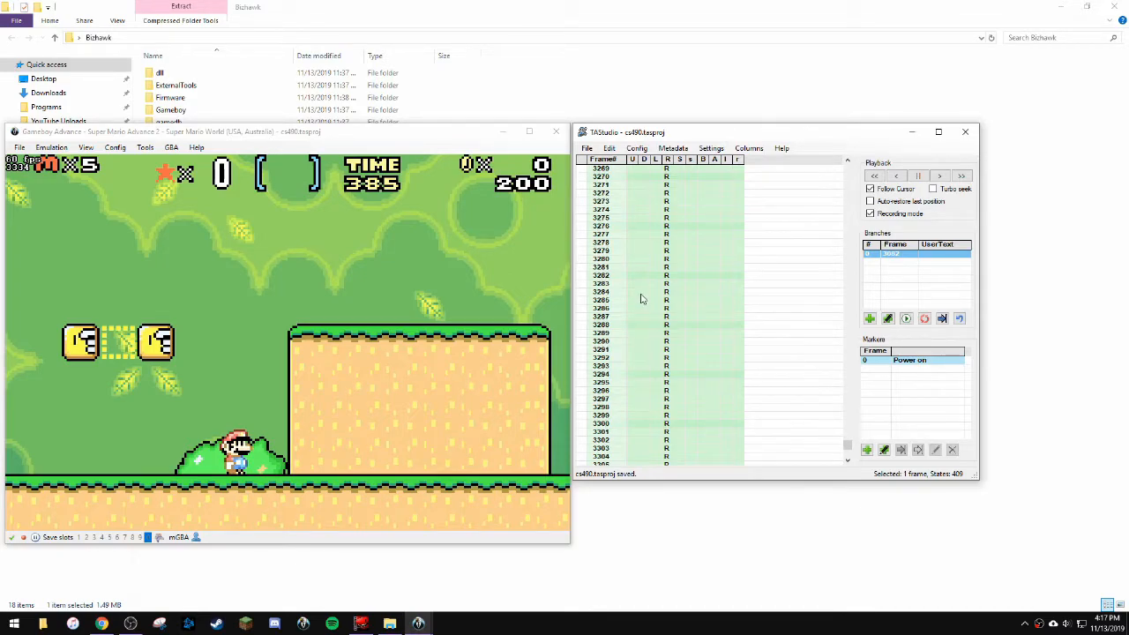
scroll(down, 3)
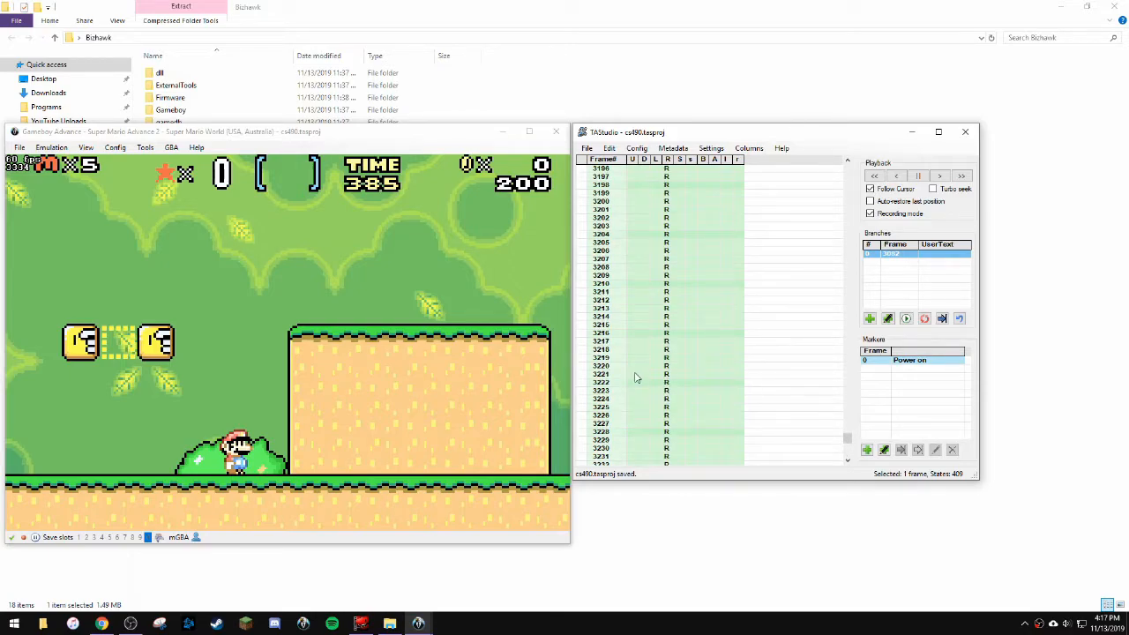
mouse_move(580, 334)
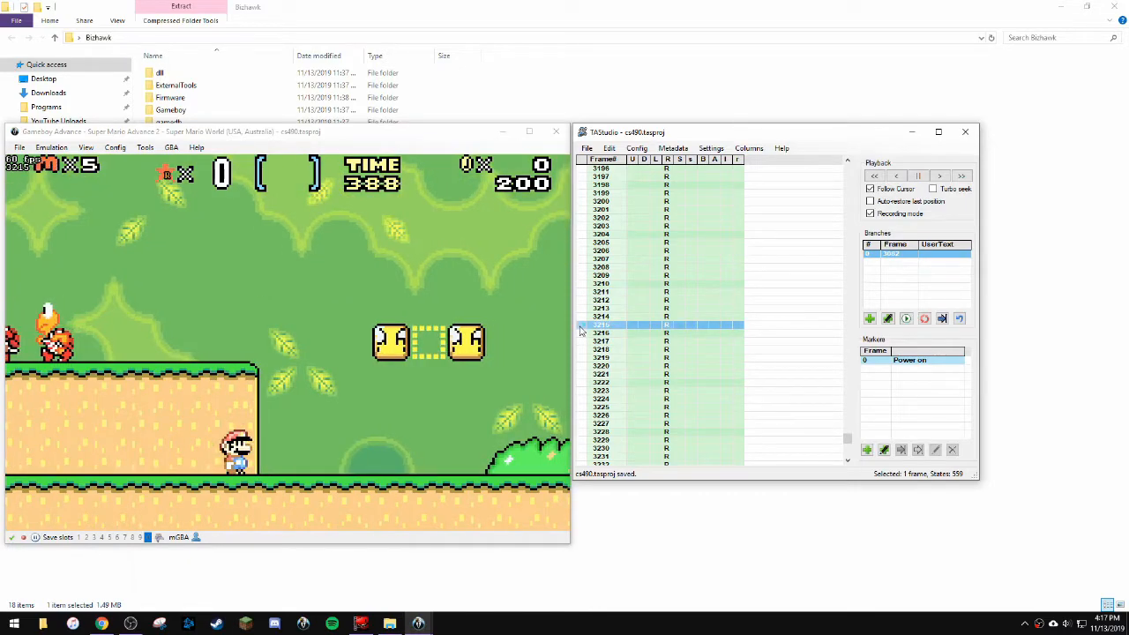
mouse_move(205, 454)
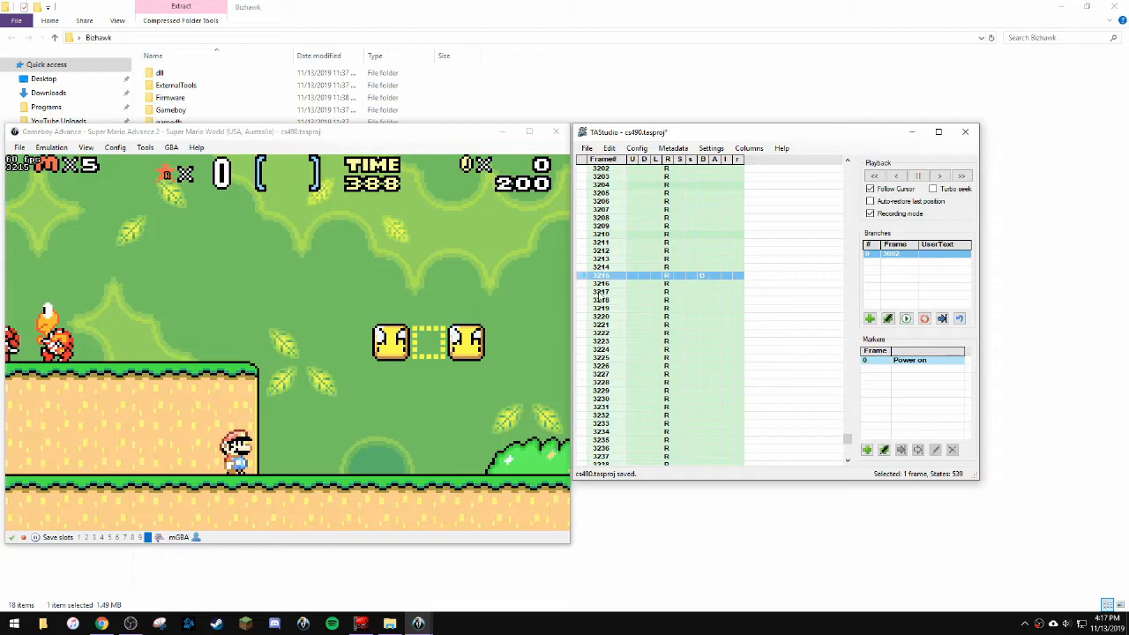
click(917, 176)
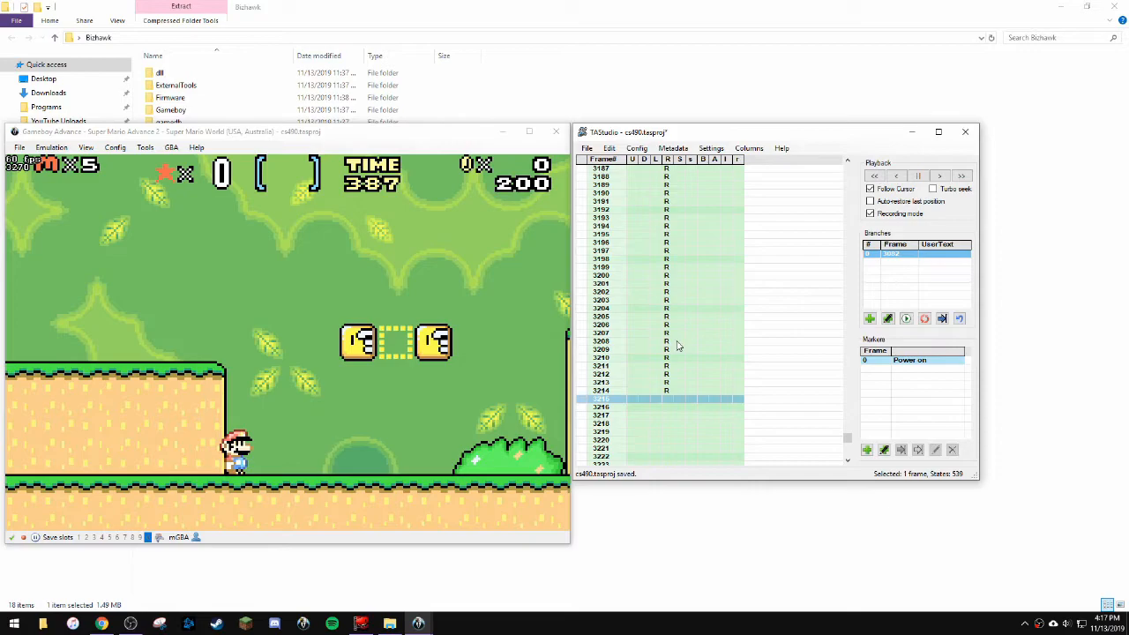
mouse_move(677, 381)
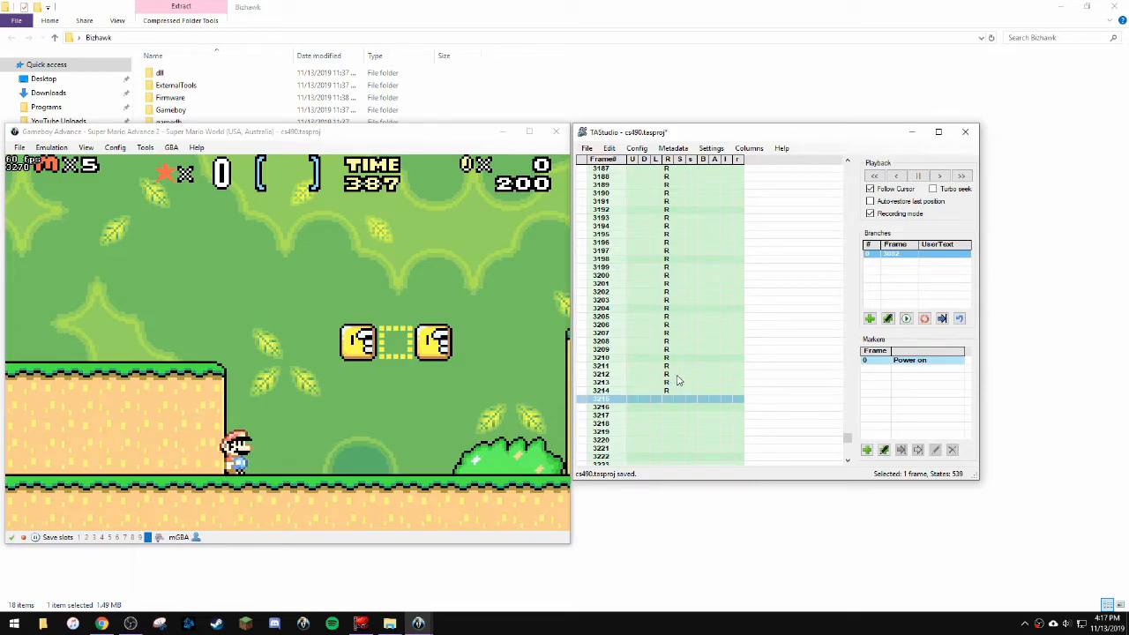
mouse_move(674, 375)
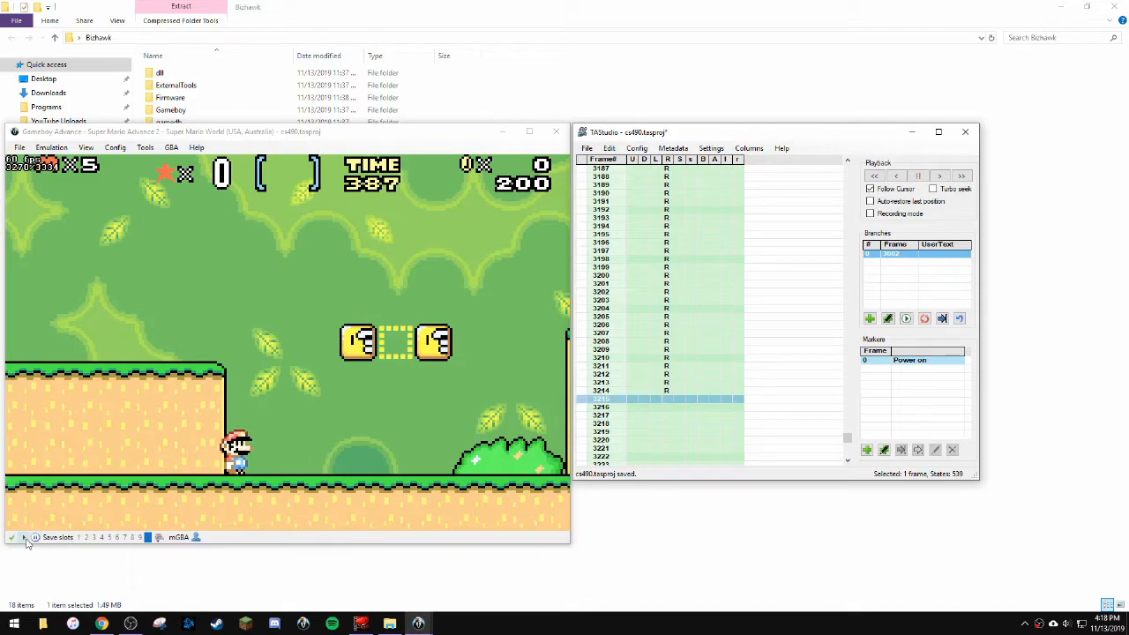
mouse_move(756, 372)
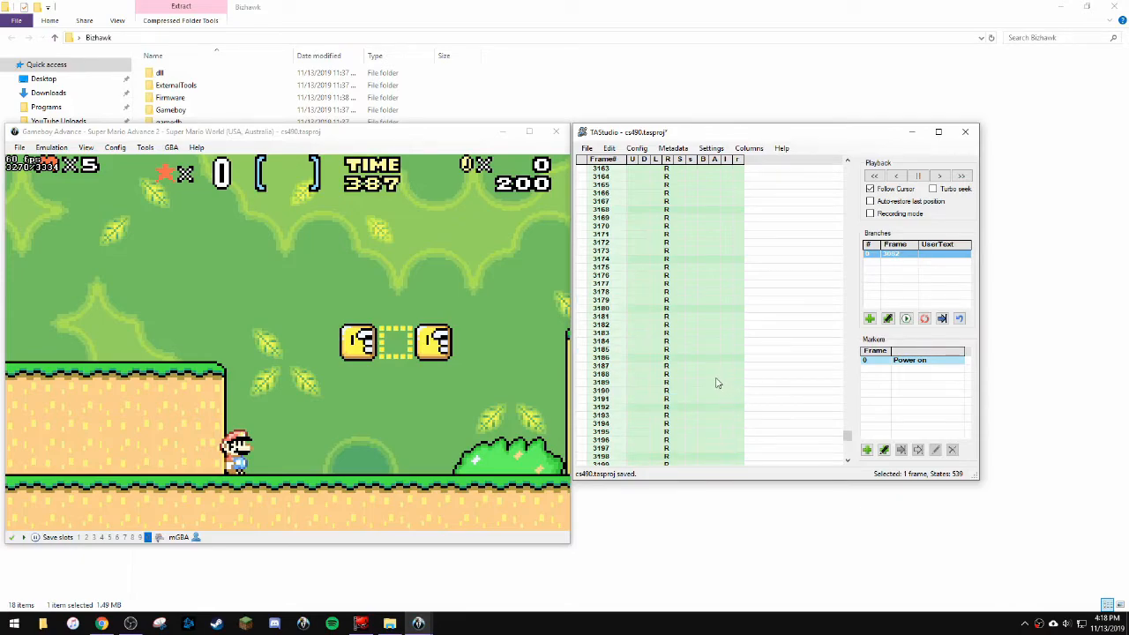
Add A-button jumps on frames 3196–3214, replay from 3198, and pause after Mario hits the block.
click(599, 292)
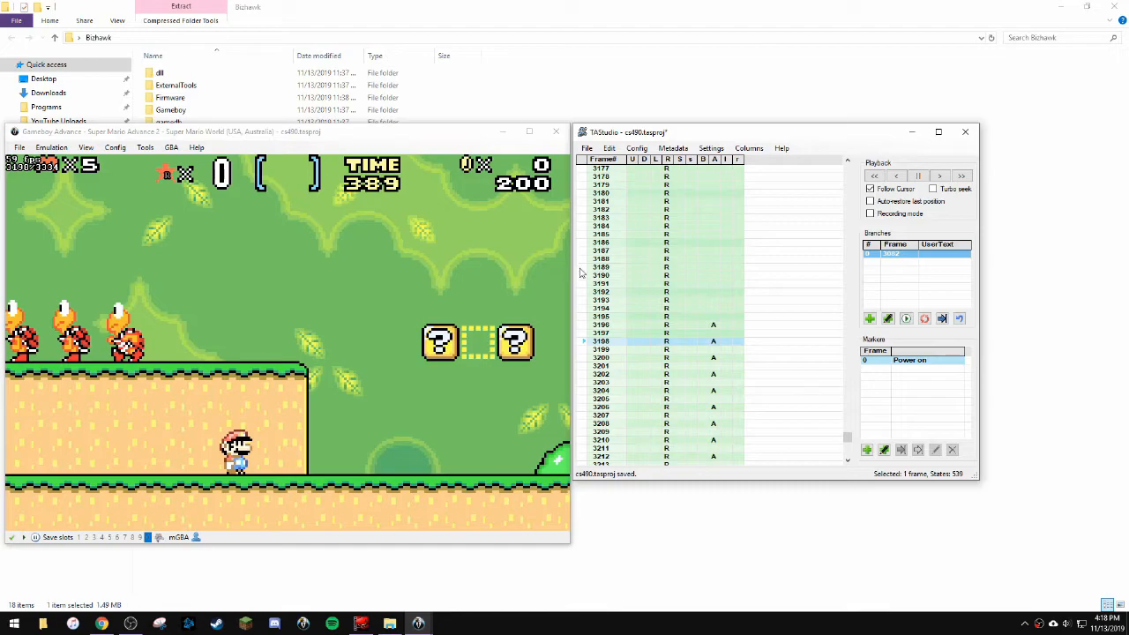
click(918, 175)
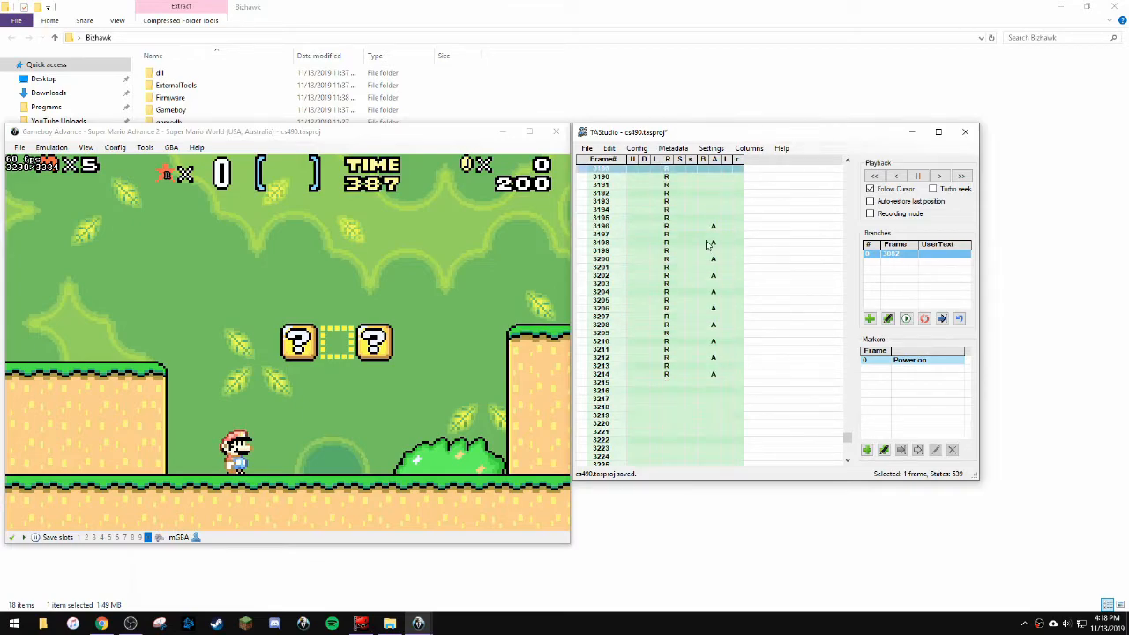
mouse_move(710, 347)
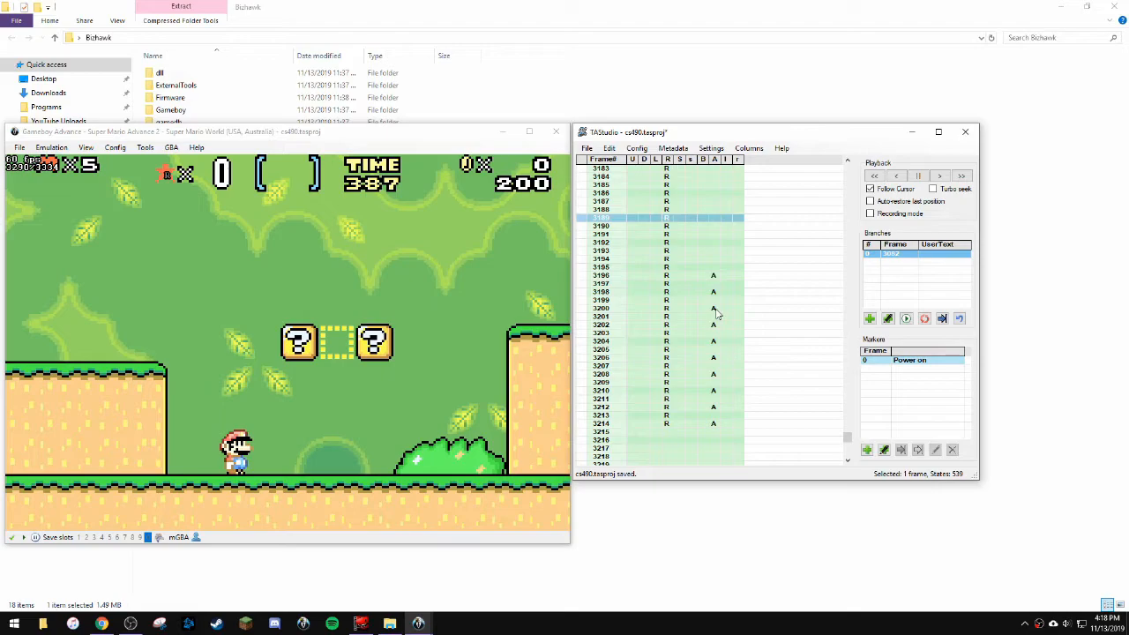
scroll(down, 3)
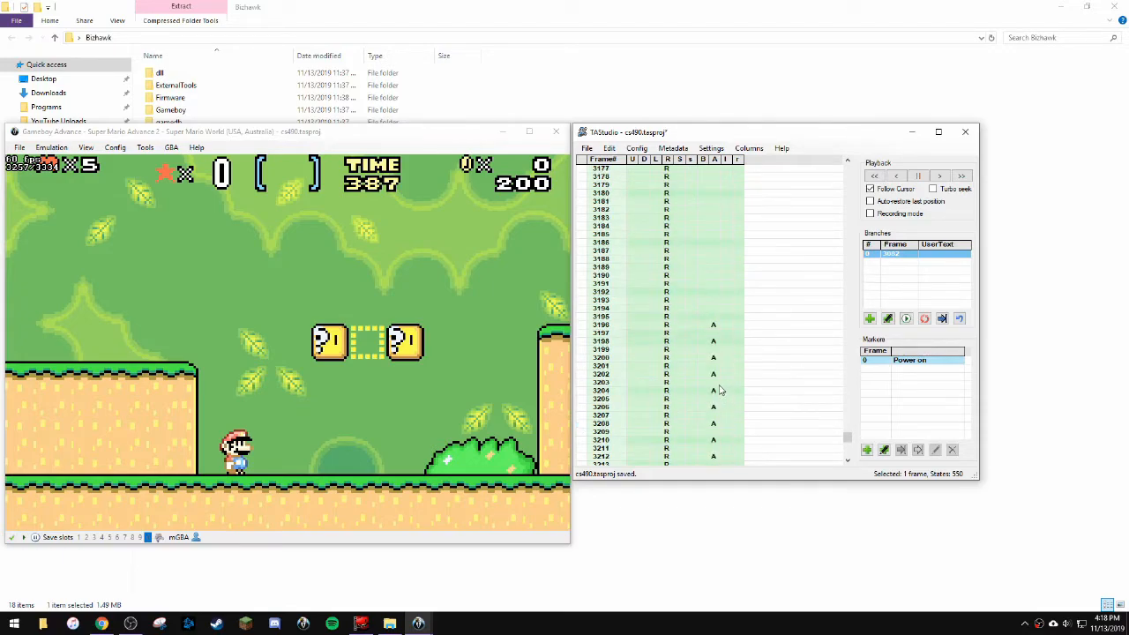
click(918, 175)
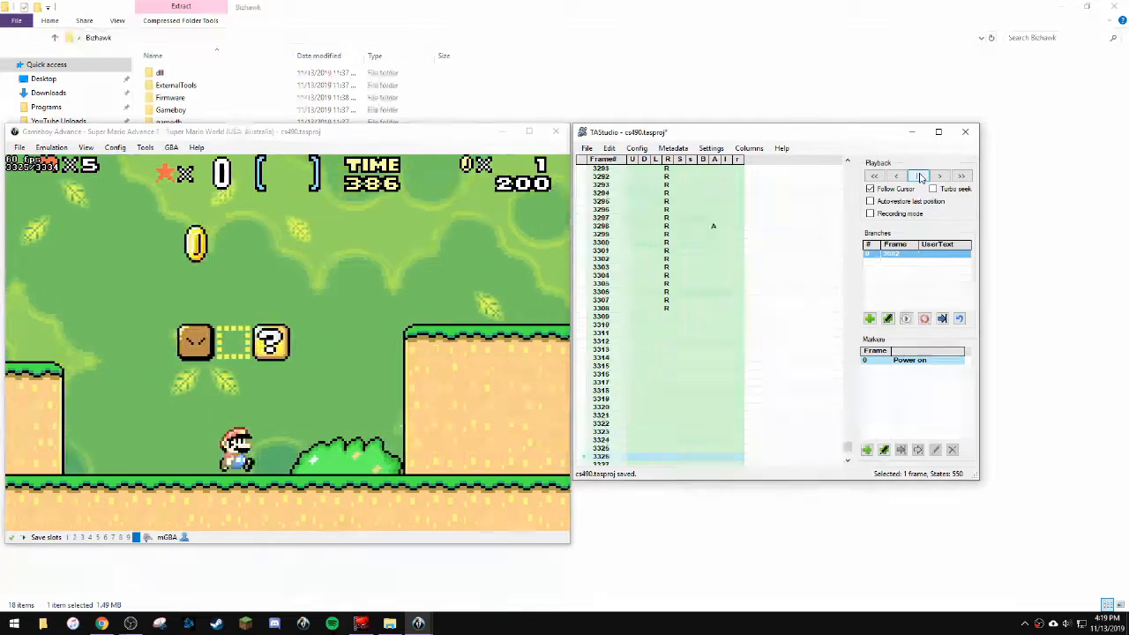
click(920, 175)
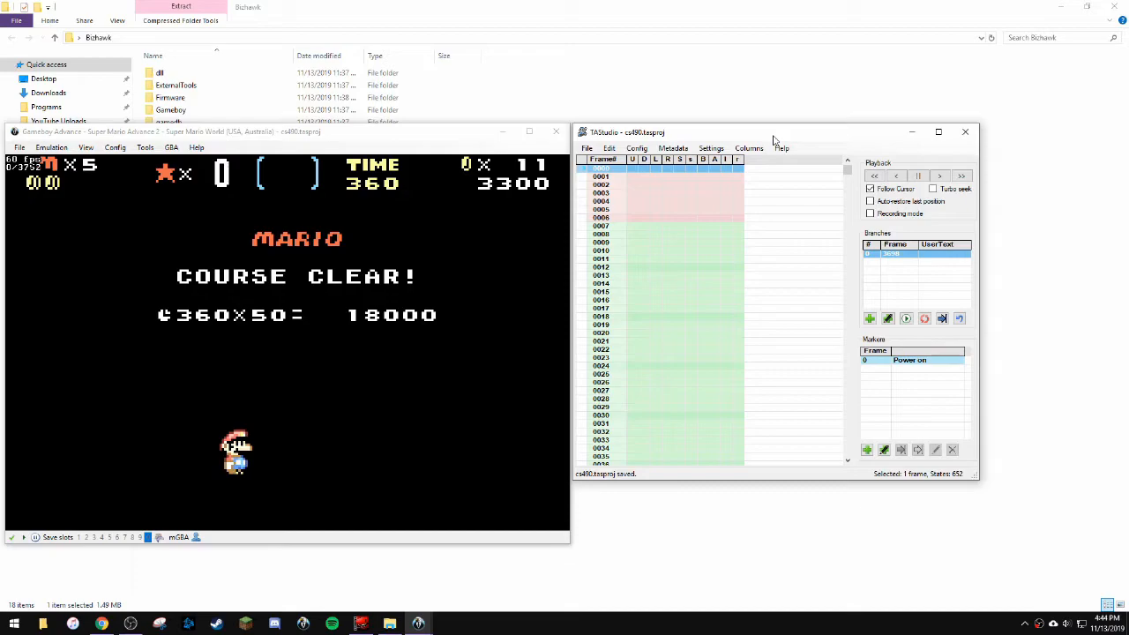
mouse_move(781, 148)
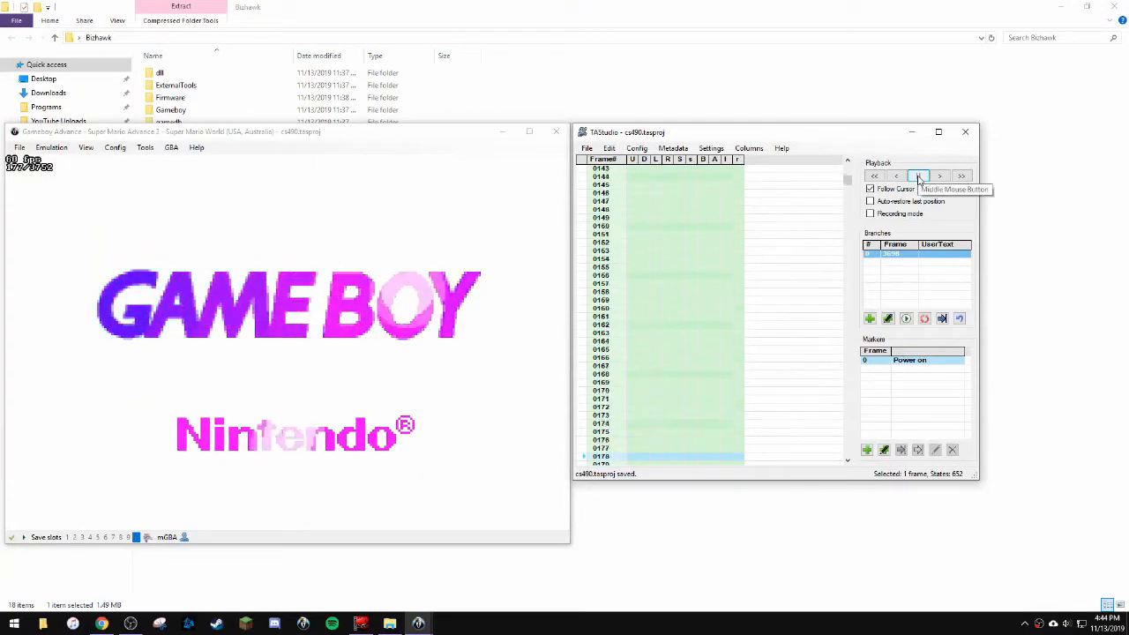
Replay the movie from frame 0 and pause on the COURSE CLEAR screen at about frame 3970.
click(917, 175)
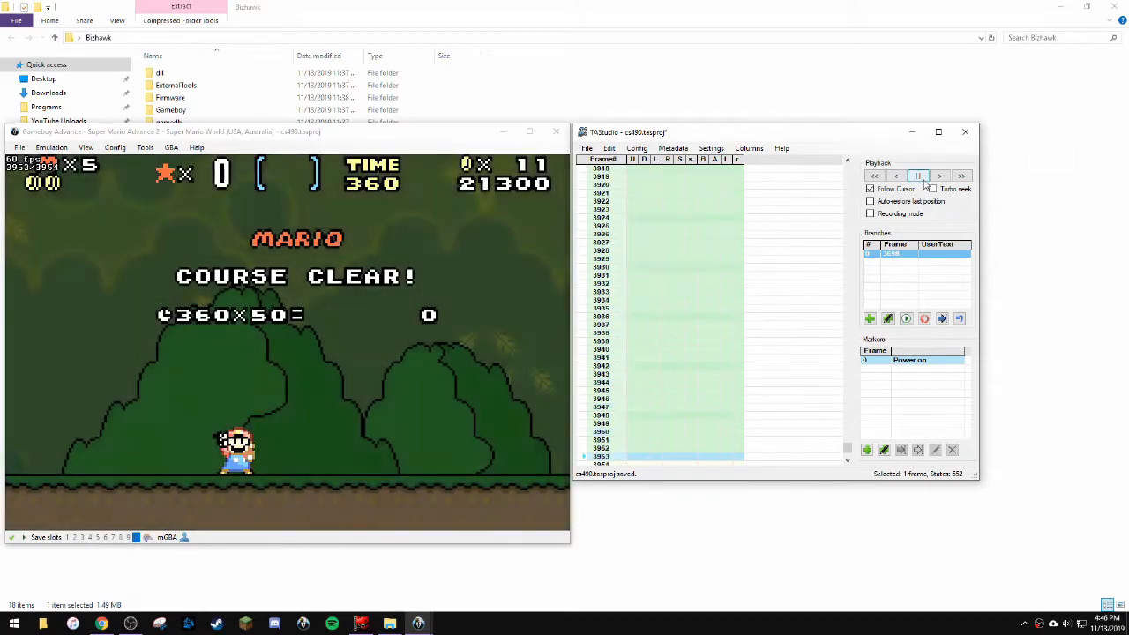
click(917, 175)
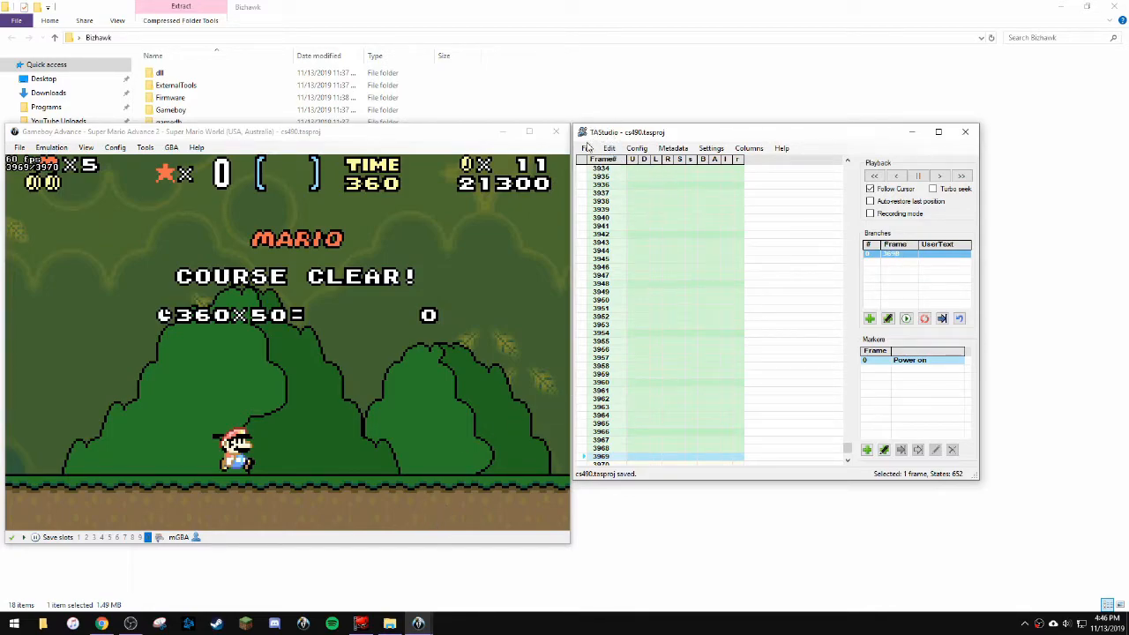
click(601, 201)
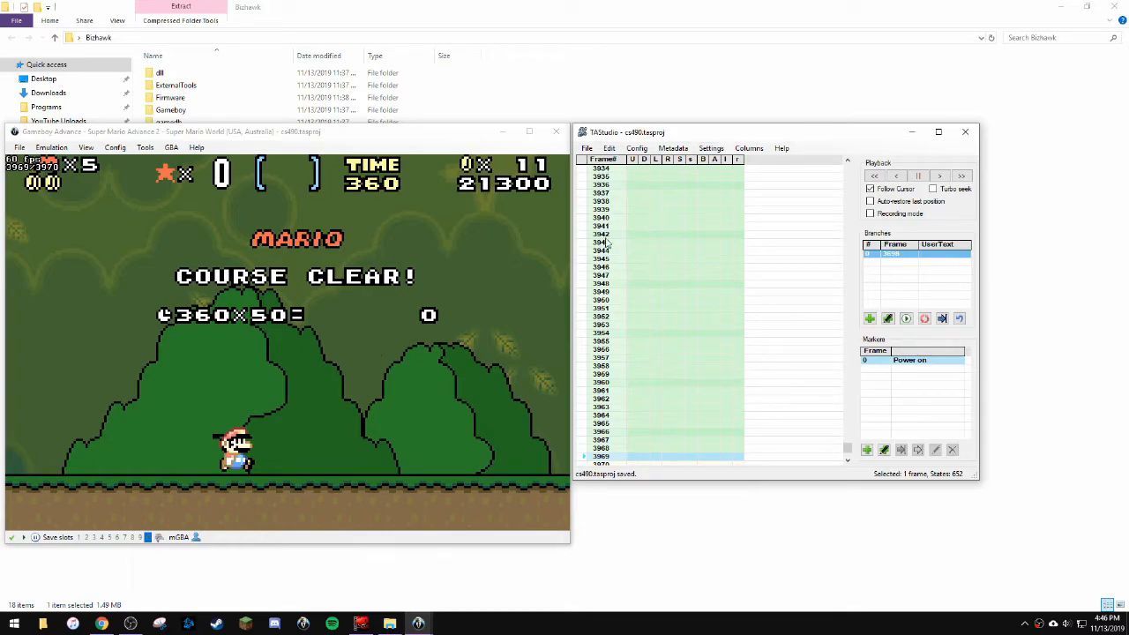
Export the TAStudio movie as cs490.bk2 from the file menu.
click(586, 147)
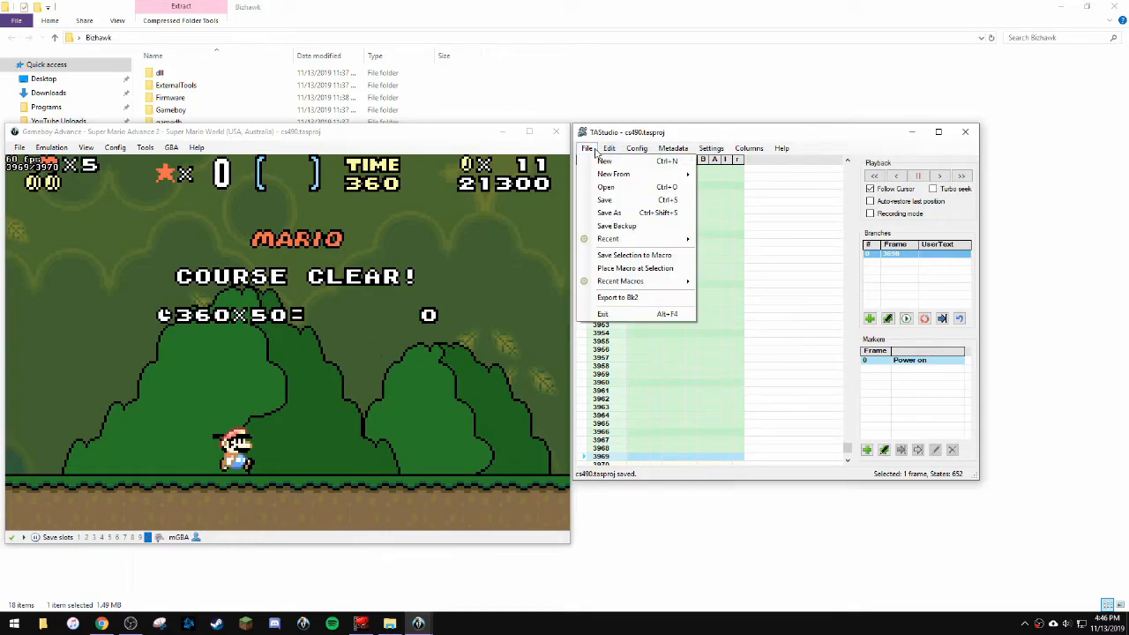
mouse_move(617, 297)
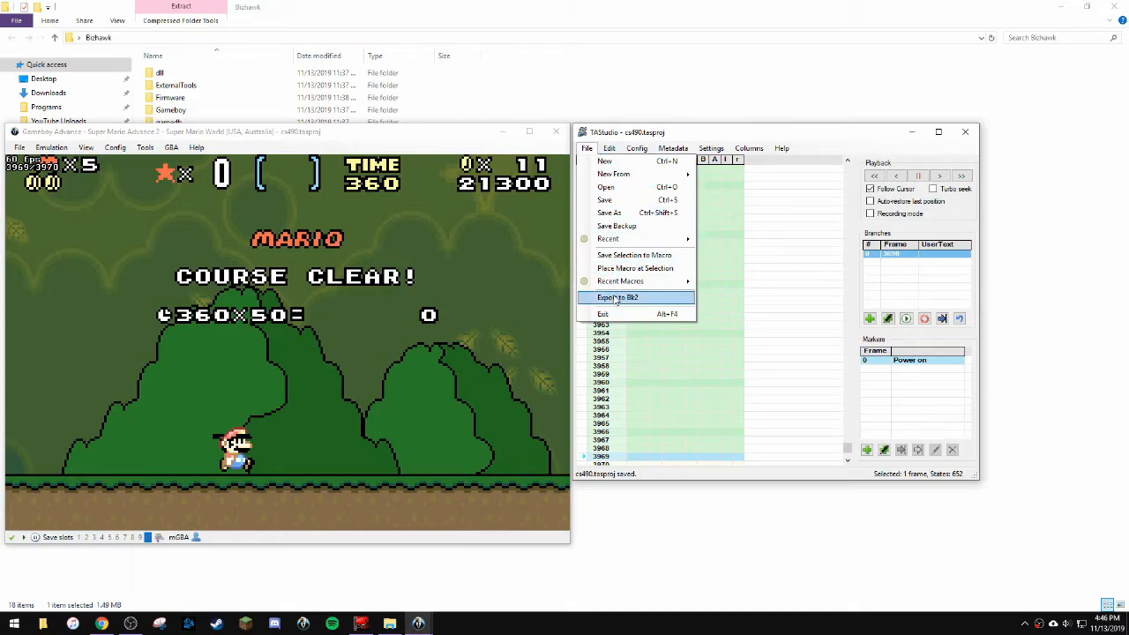
click(617, 297)
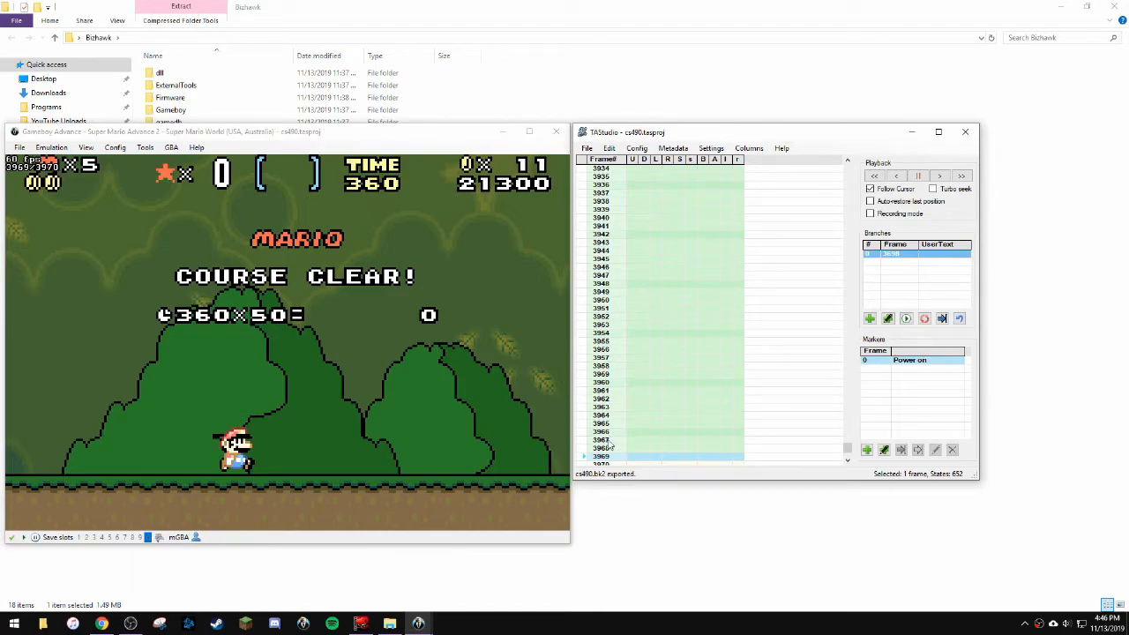
mouse_move(623, 480)
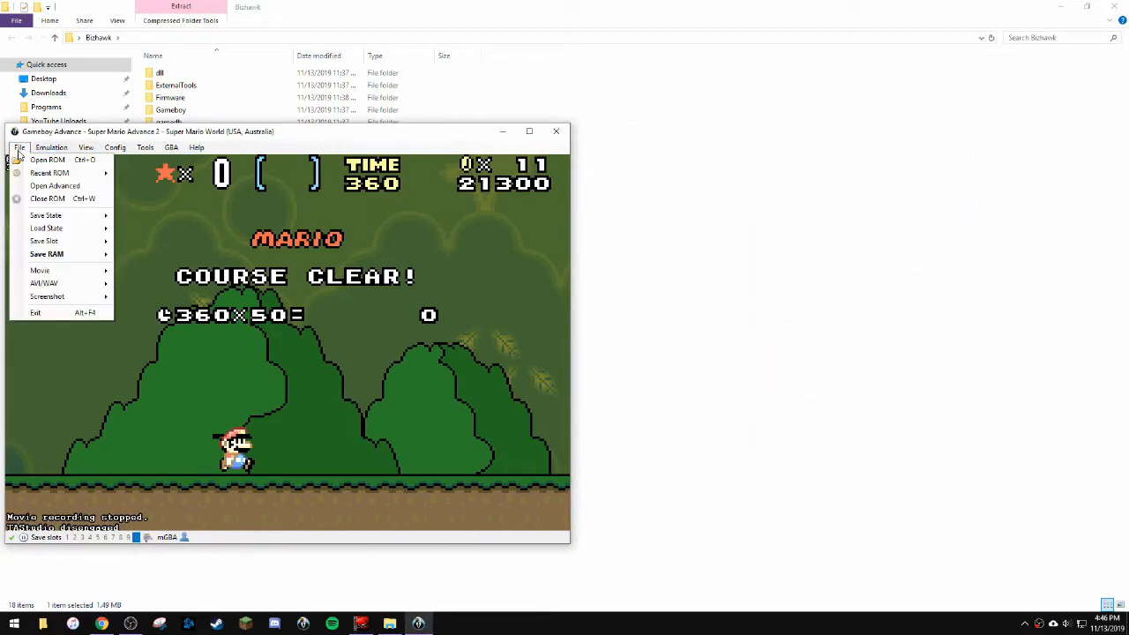
mouse_move(40, 270)
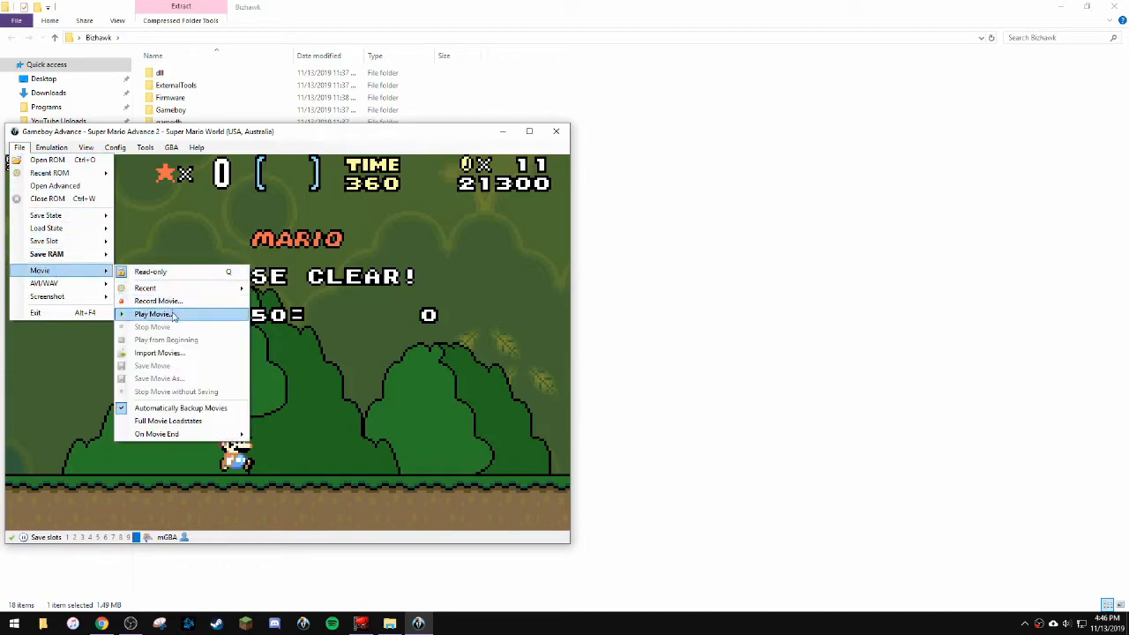
mouse_move(168, 320)
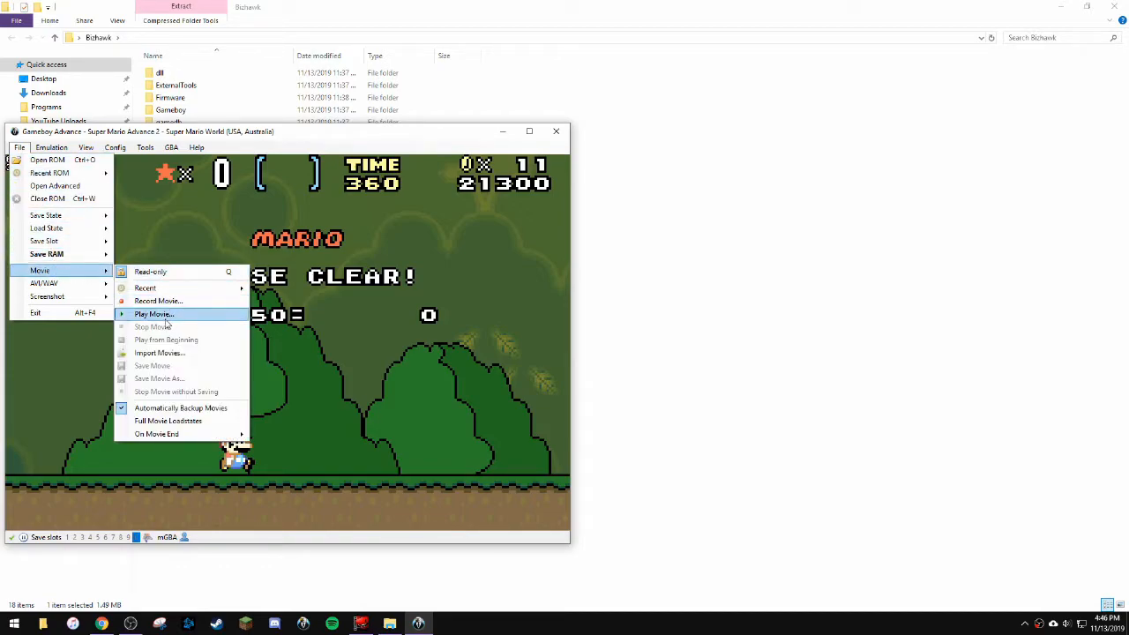
Open the Play Movie dialog from File > Movie to list cs490.bk2.
click(154, 314)
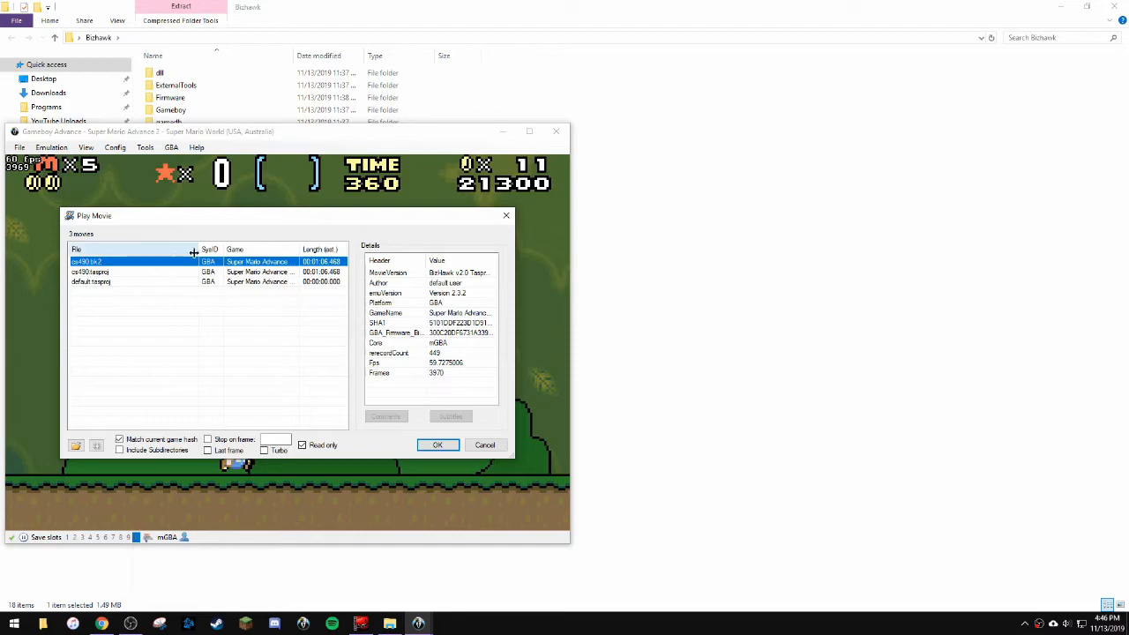
Confirm cs490.bk2 in the Play Movie dialog so it plays from frame 0 of 3970.
click(437, 444)
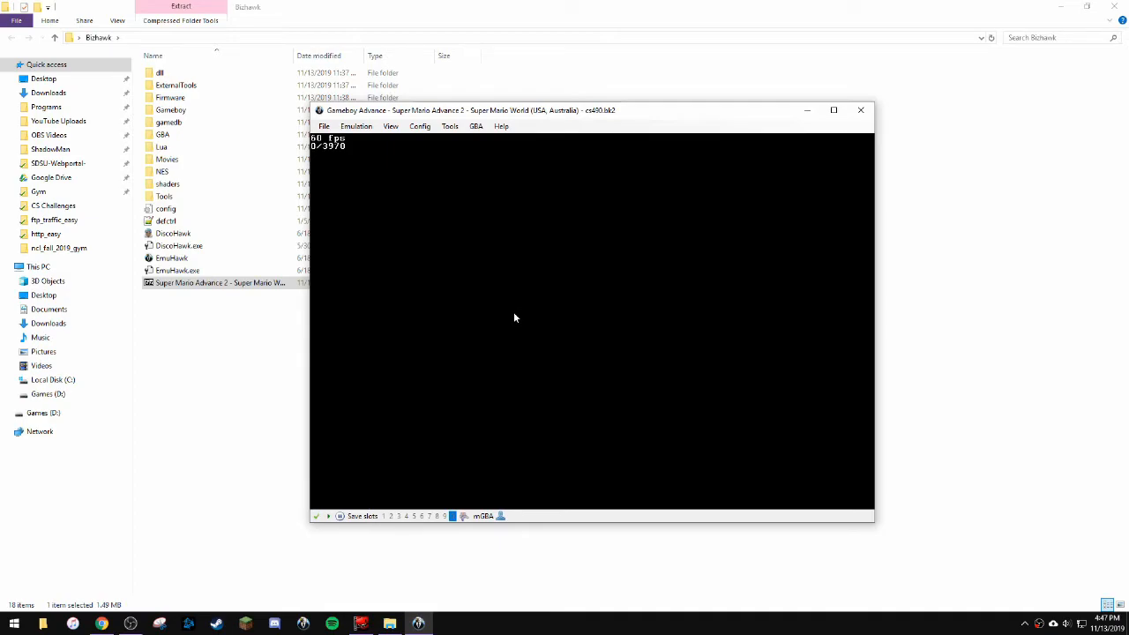
Watch cs490.bk2 run Mario through the first level to about frame 3065.
click(356, 126)
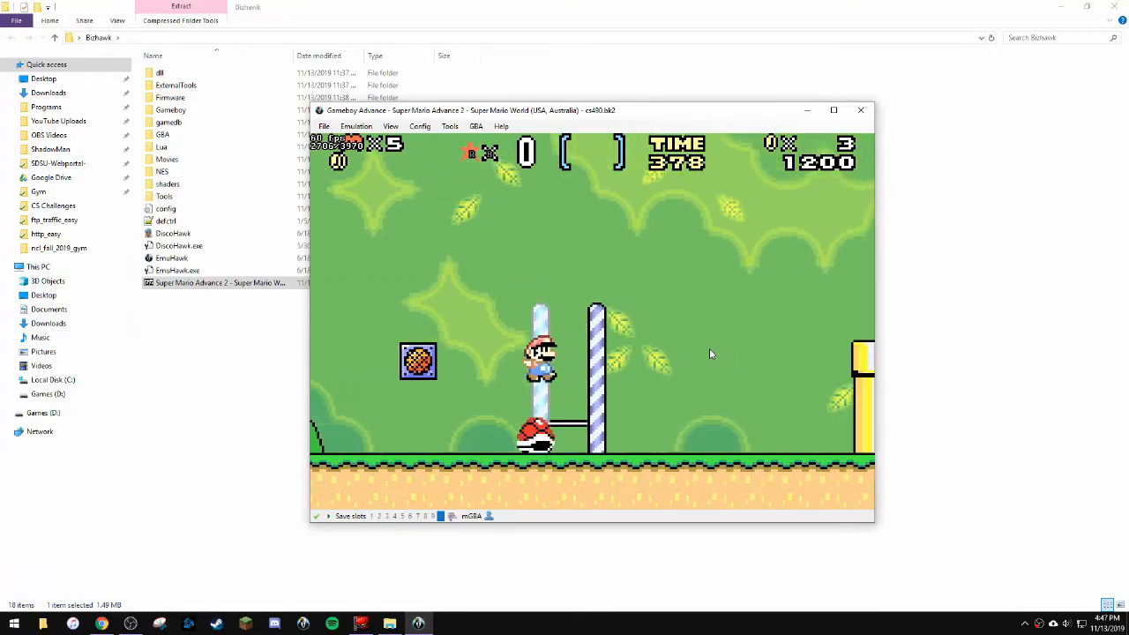
key(right)
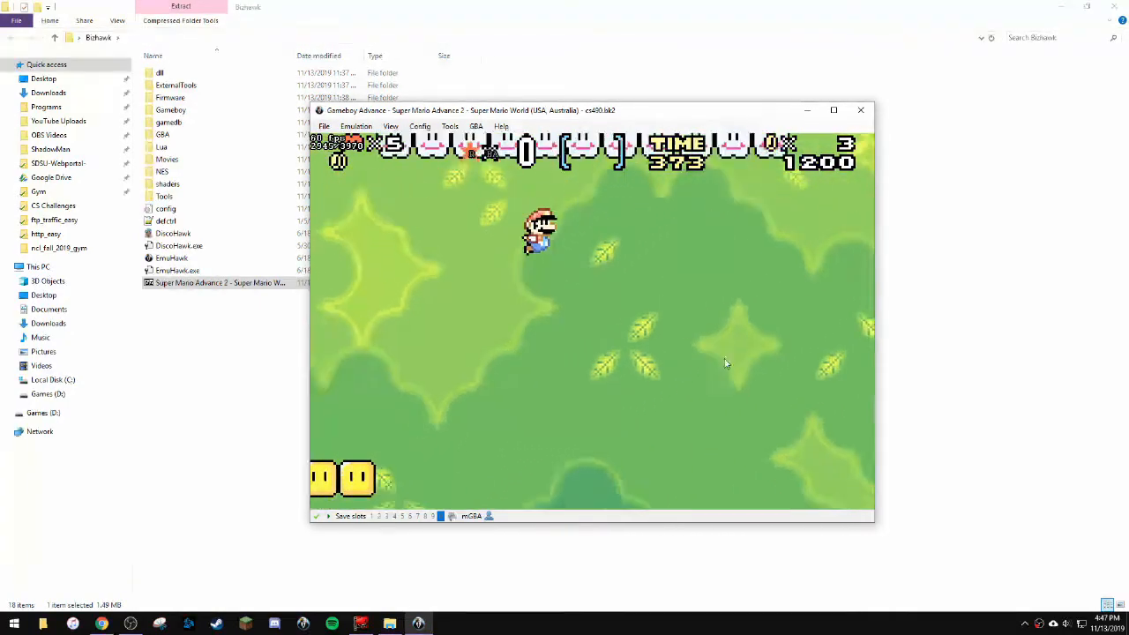
key(right)
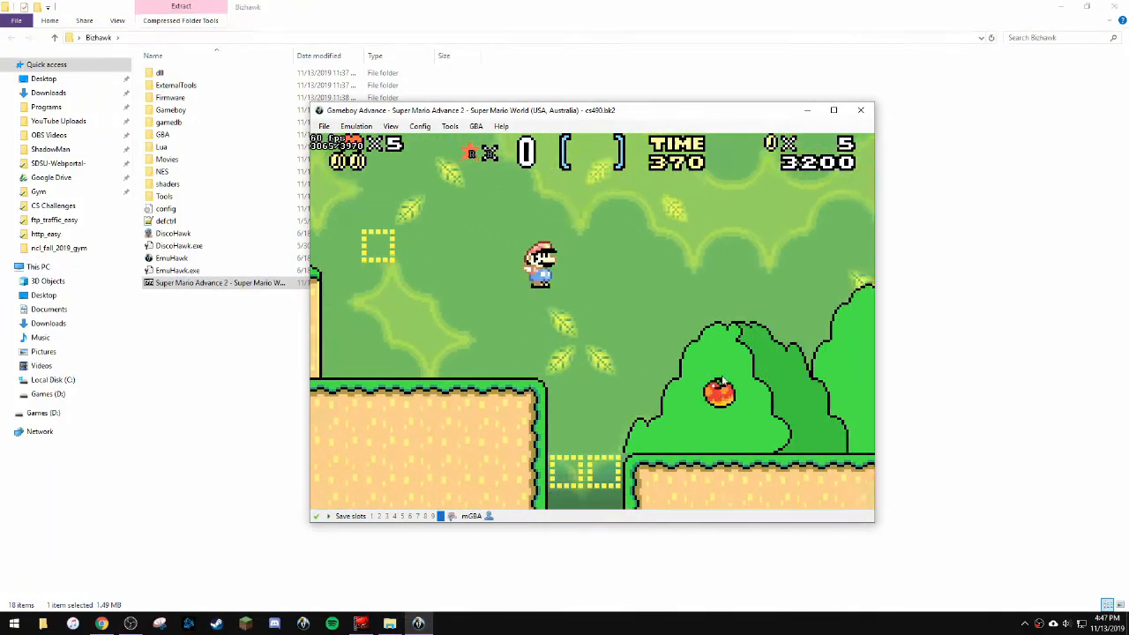